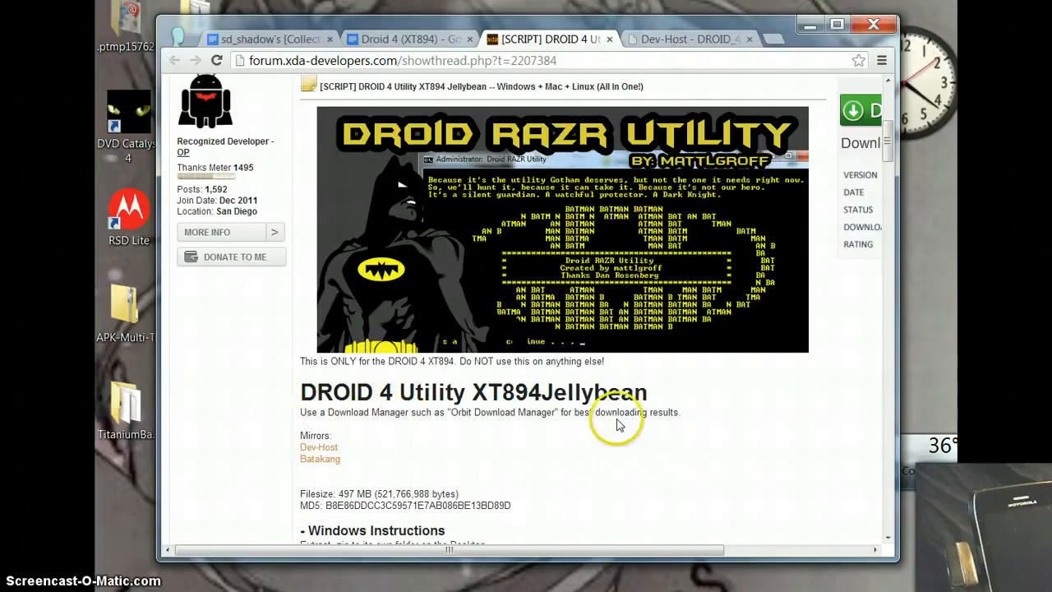
mouse_move(321, 247)
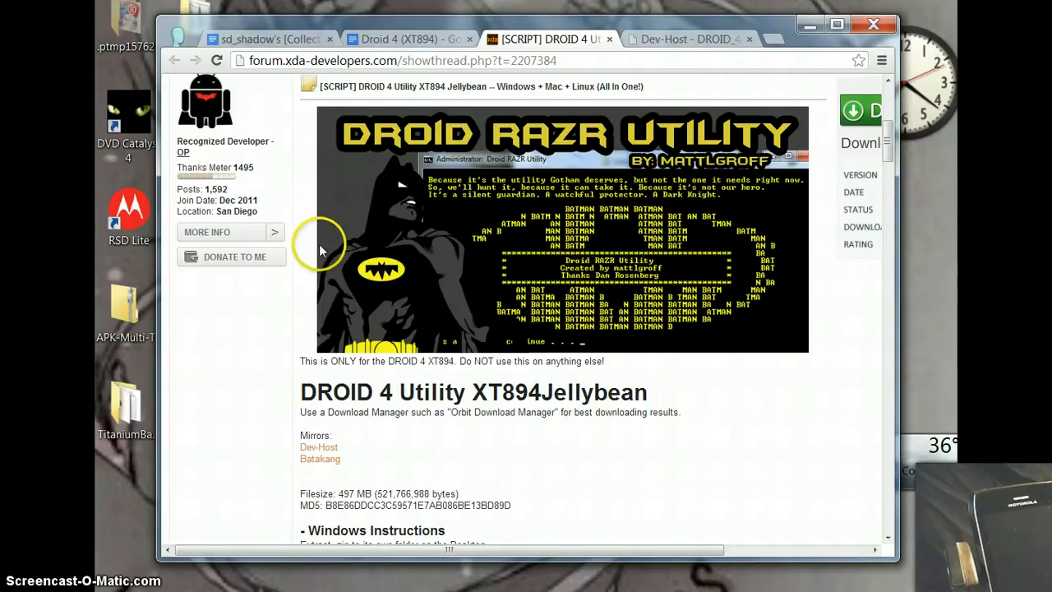
mouse_move(286, 311)
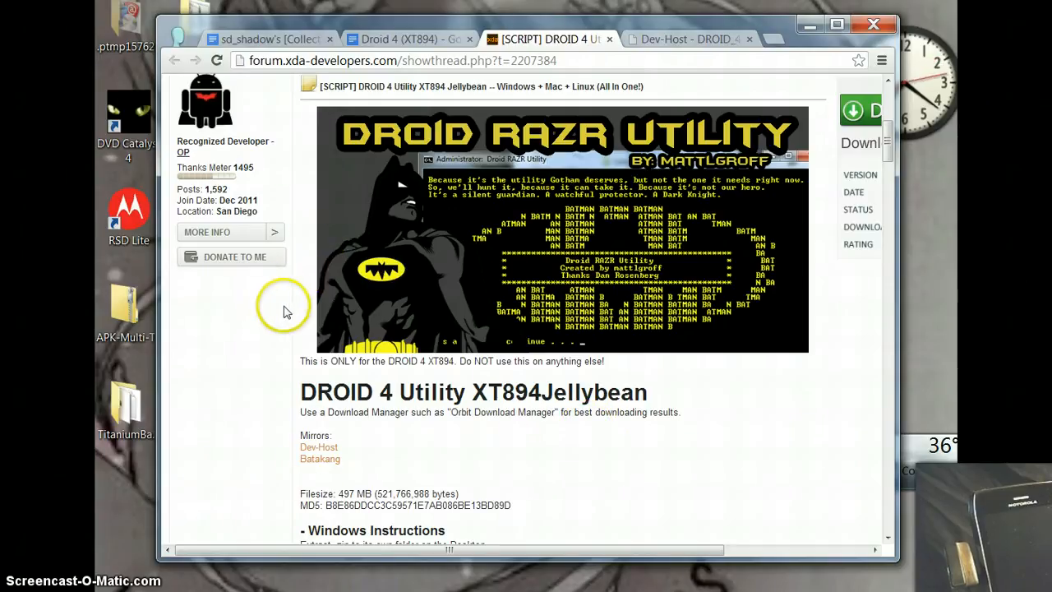
mouse_move(316, 449)
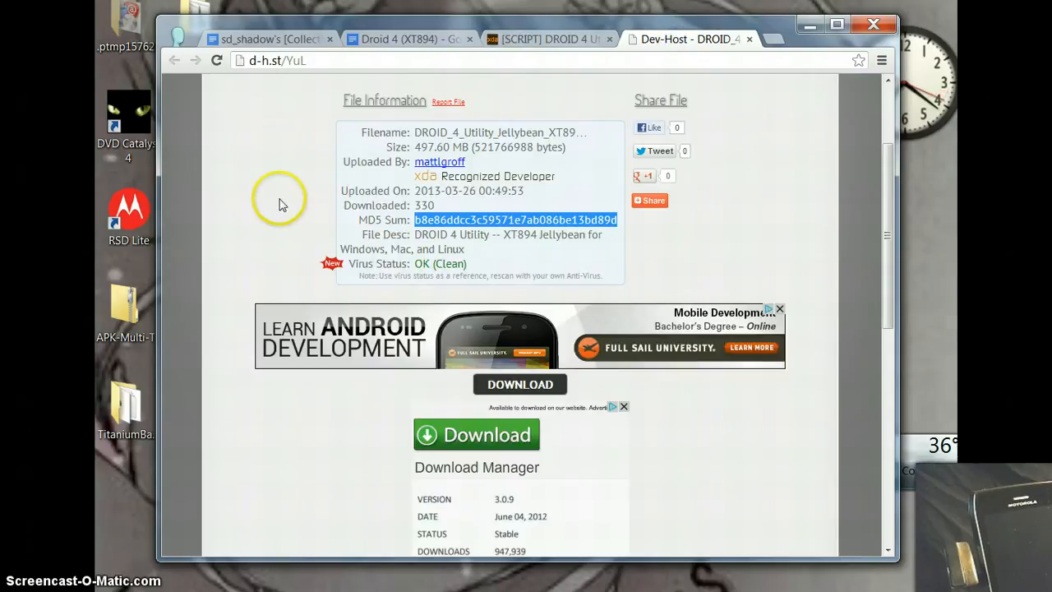
mouse_move(411, 156)
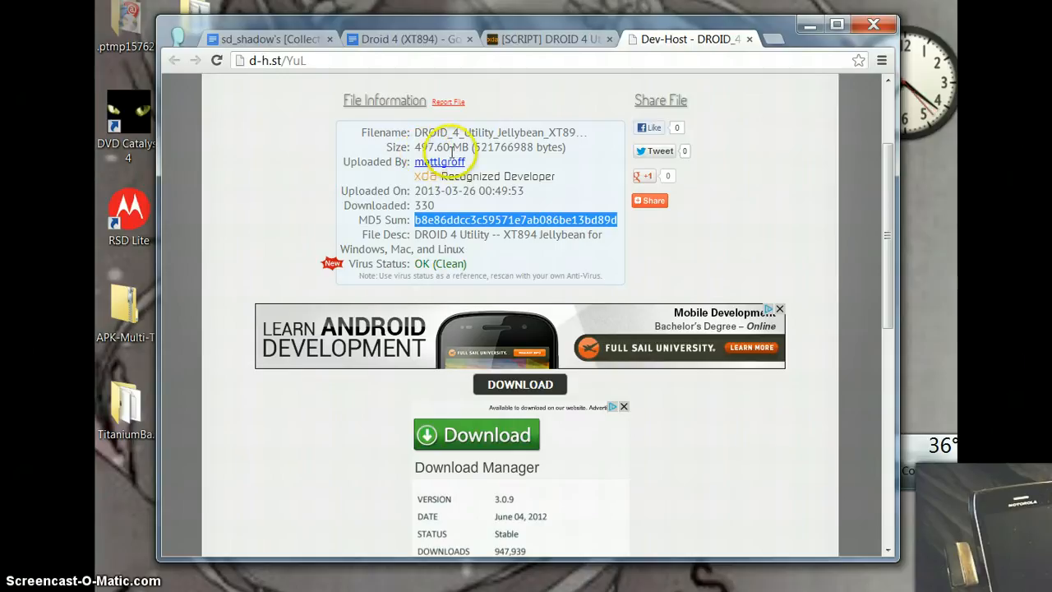
mouse_move(520, 161)
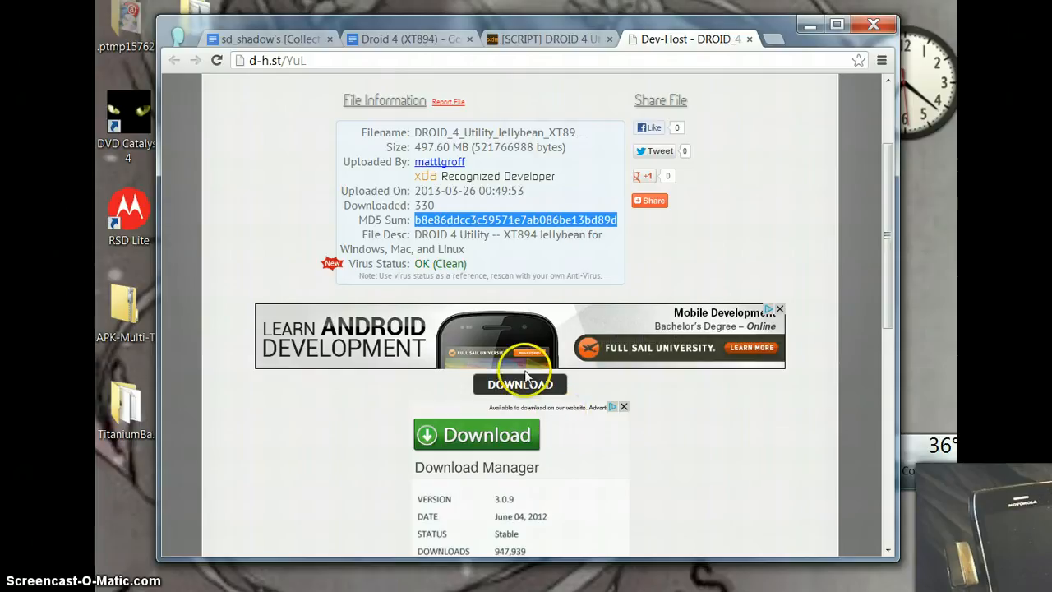
mouse_move(553, 385)
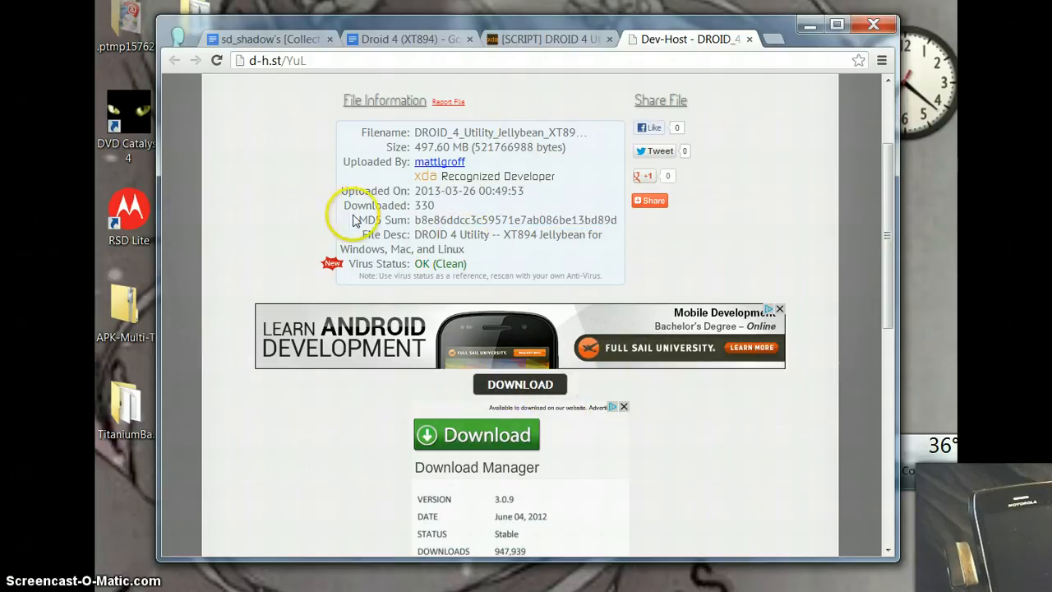
mouse_move(376, 229)
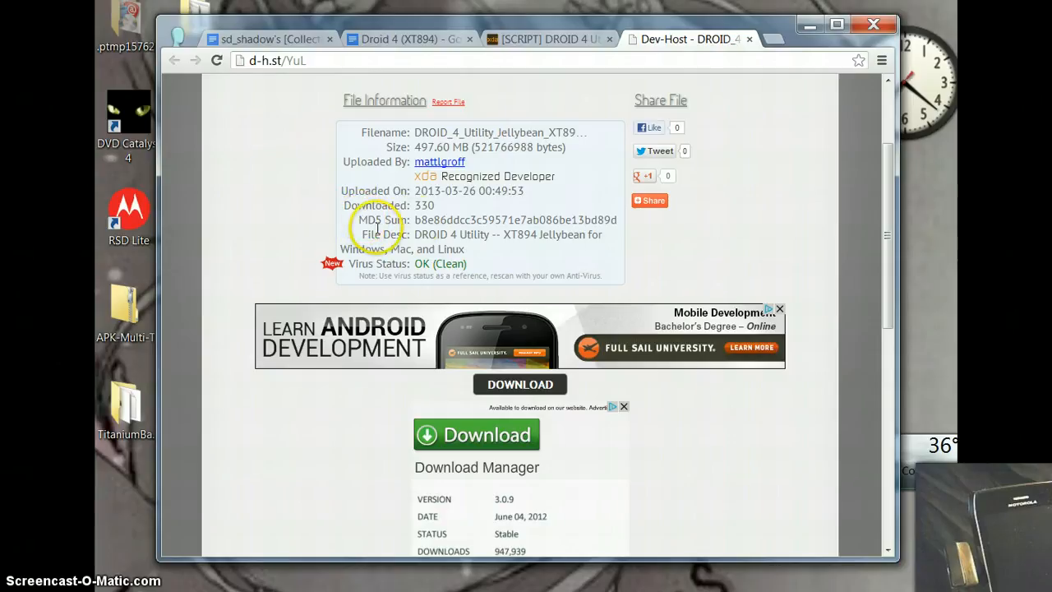
Select the MD5 Sum value on the Dev-Host page and copy it
double_click(516, 220)
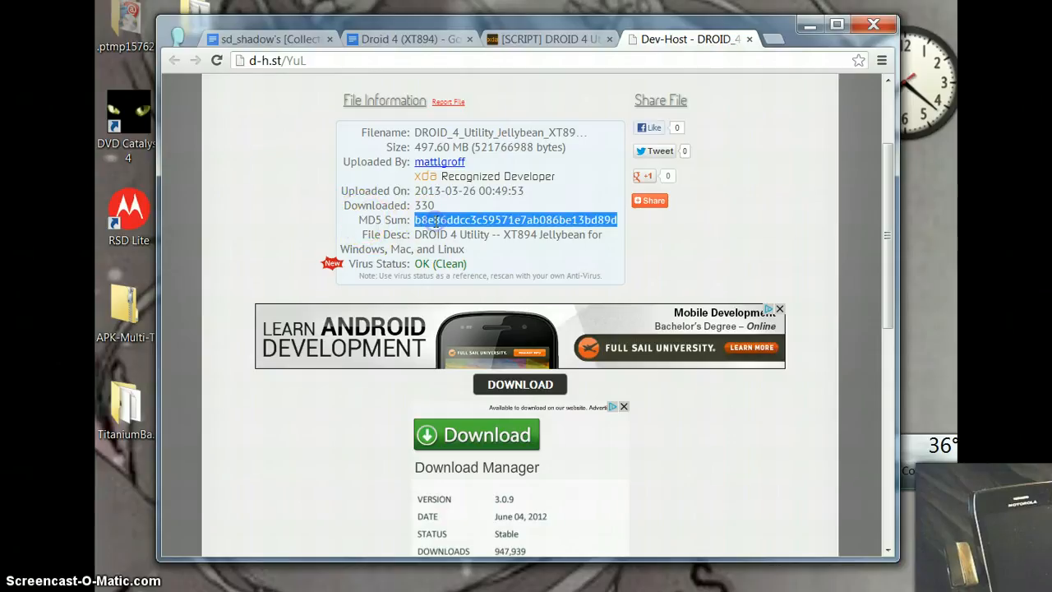
right_click(529, 220)
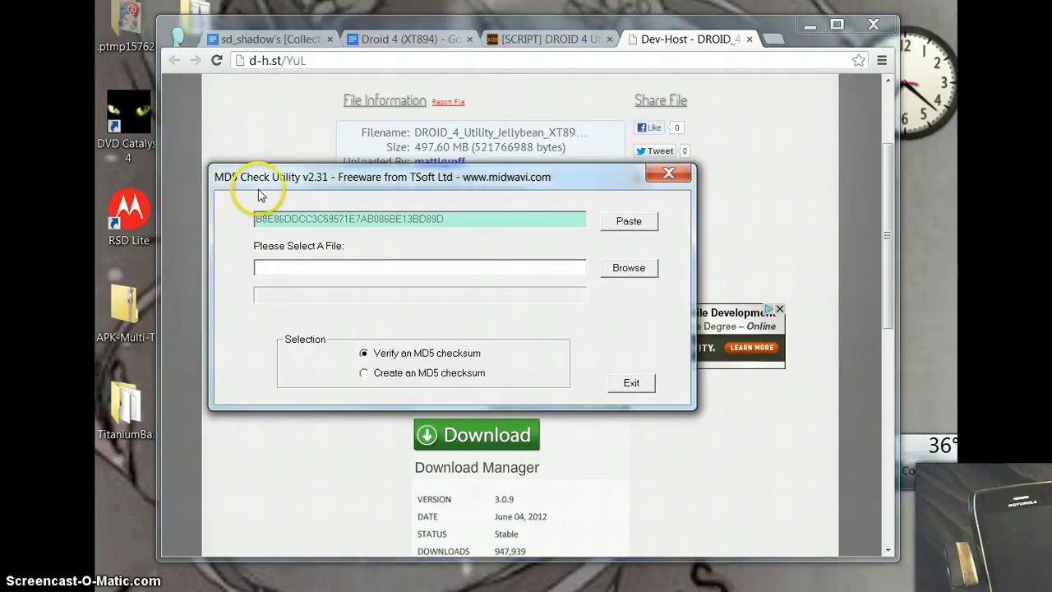
mouse_move(280, 234)
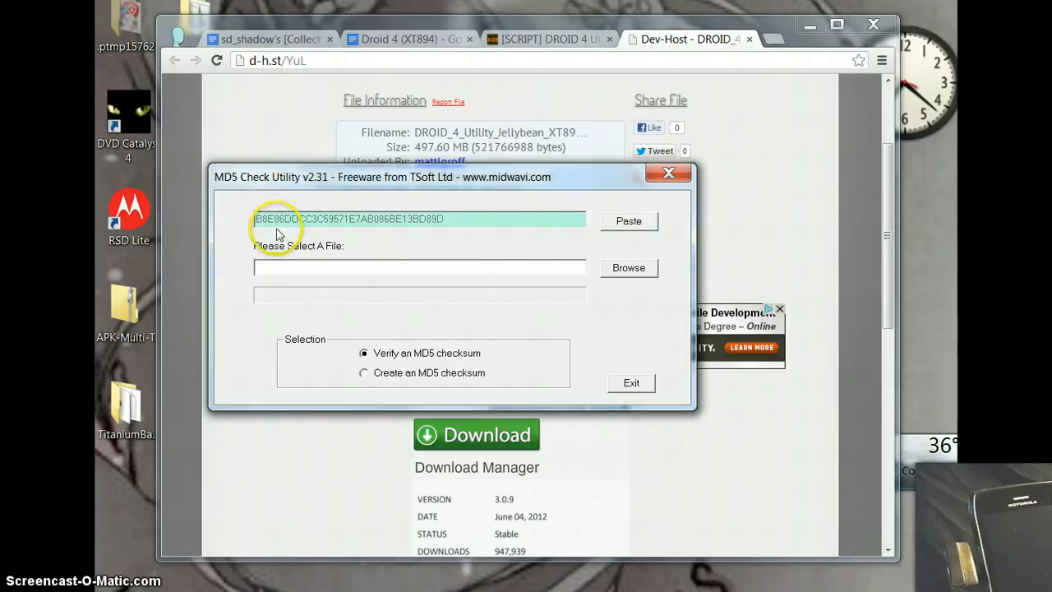
mouse_move(386, 237)
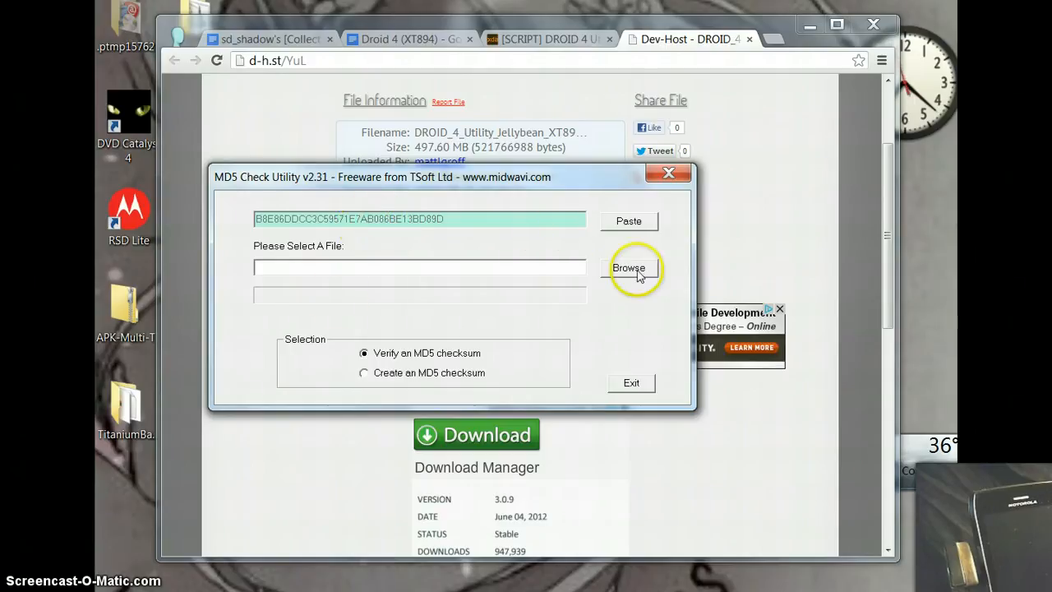
Browse to the DROID_4_Utility_Jellybean_XT894 zip and load it for checksum verification
left_click(630, 268)
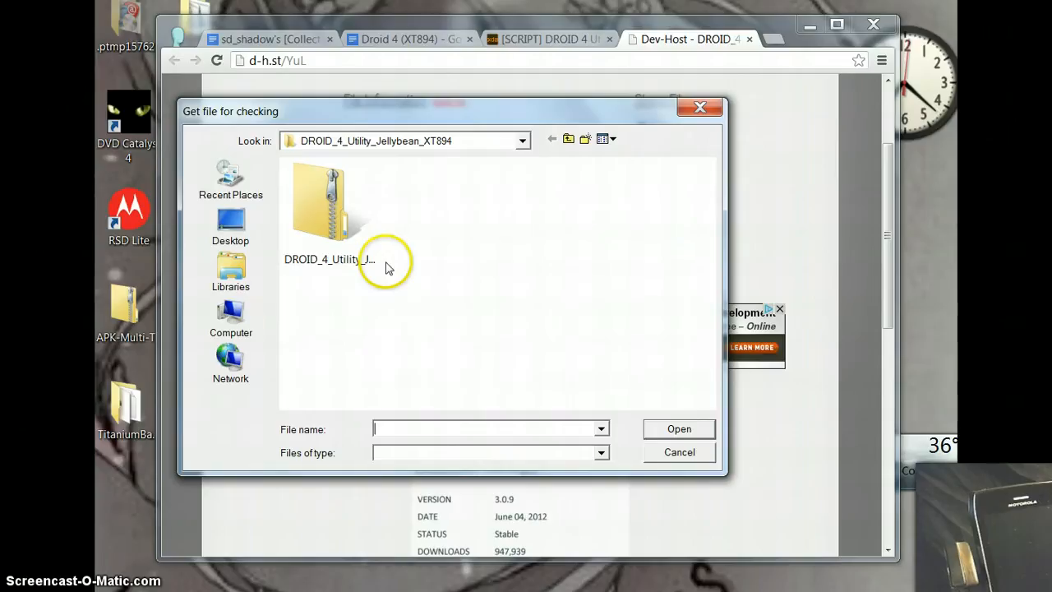
left_click(329, 206)
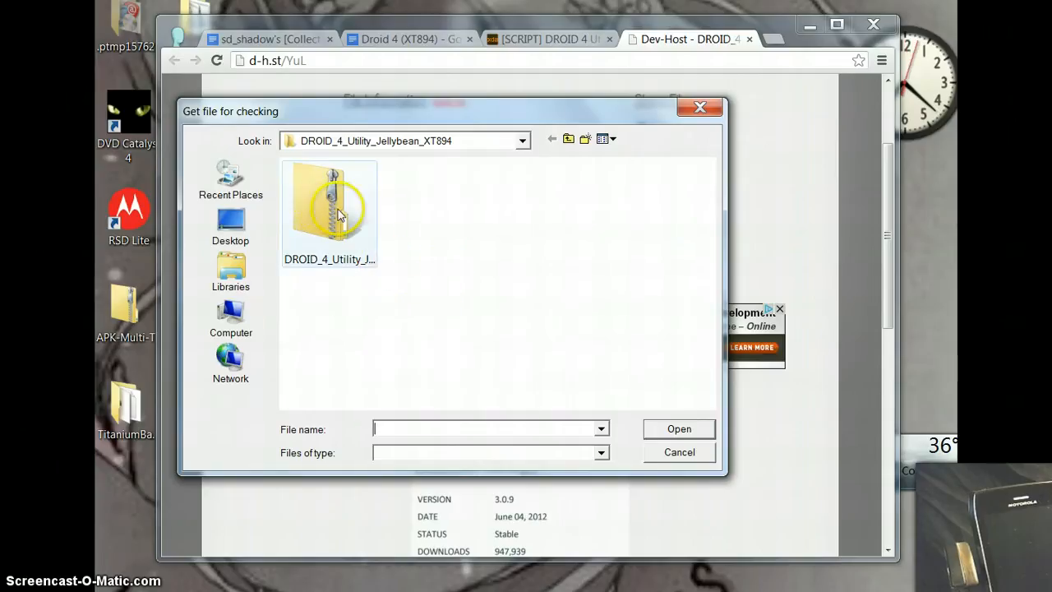
left_click(329, 210)
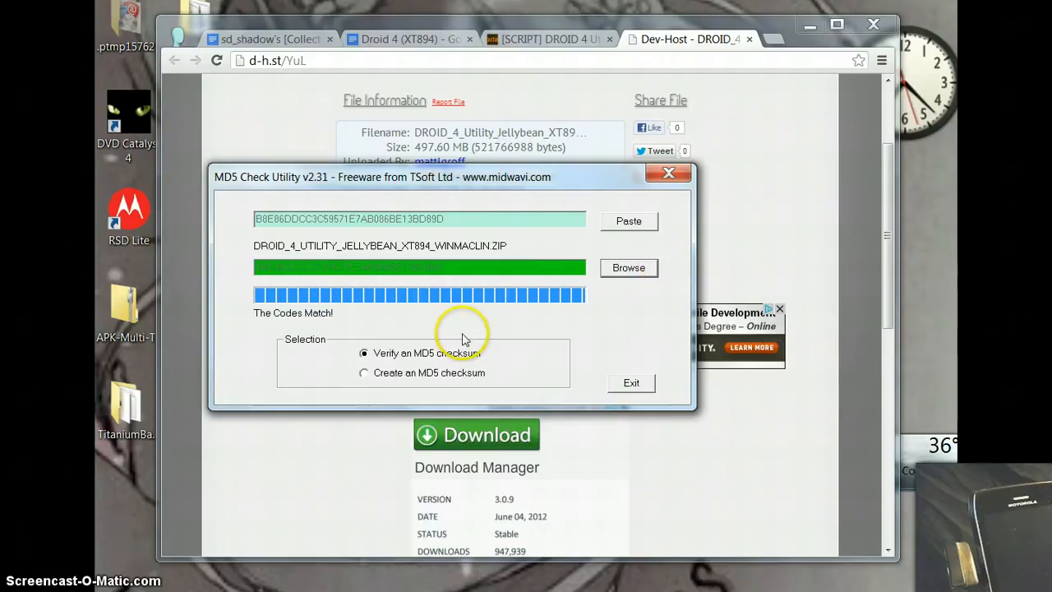
mouse_move(516, 339)
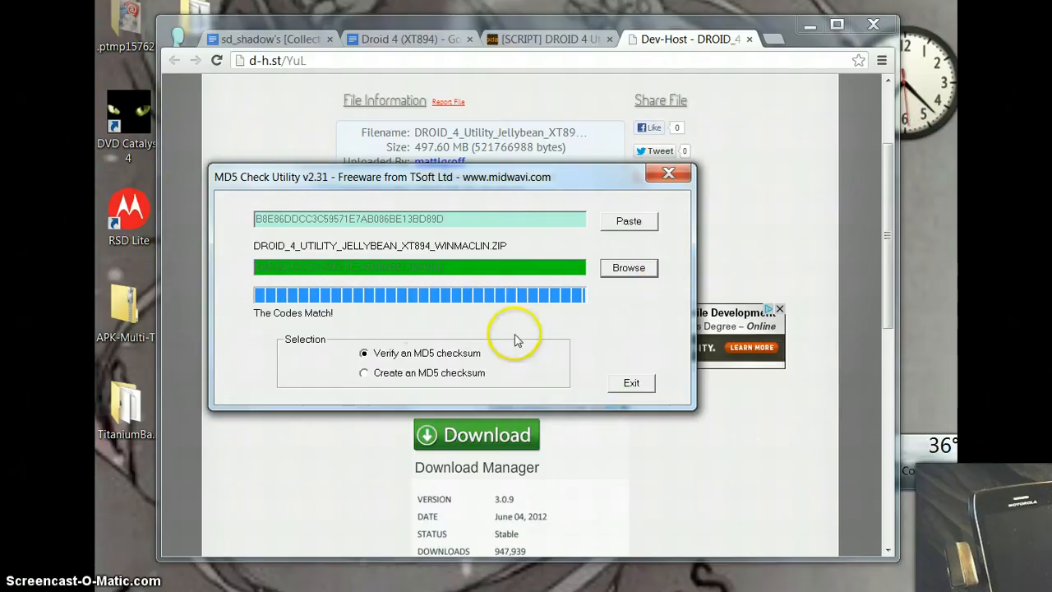
mouse_move(335, 330)
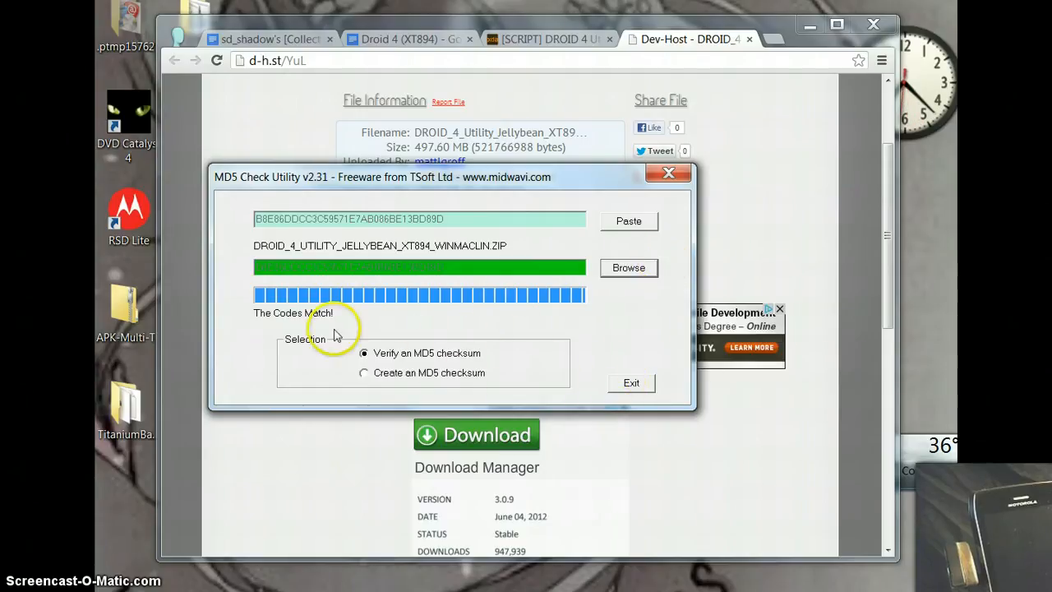
mouse_move(365, 352)
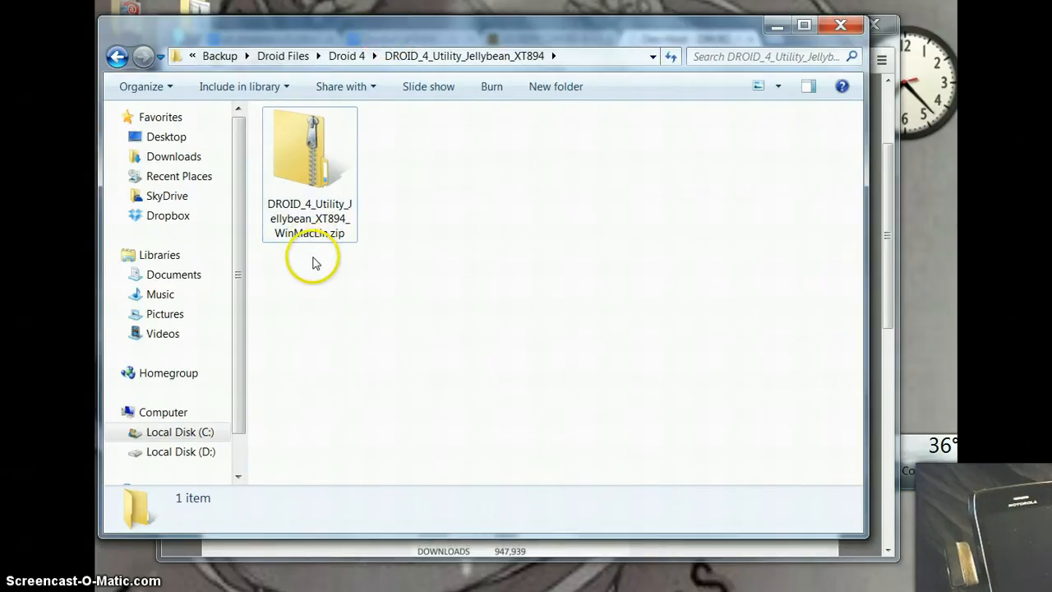
mouse_move(329, 273)
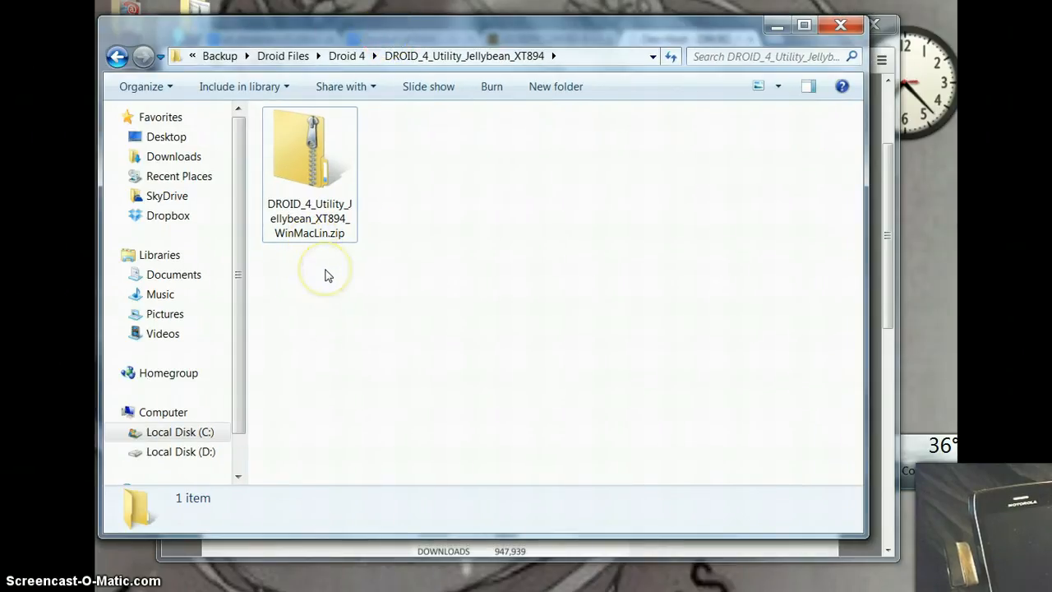
mouse_move(352, 263)
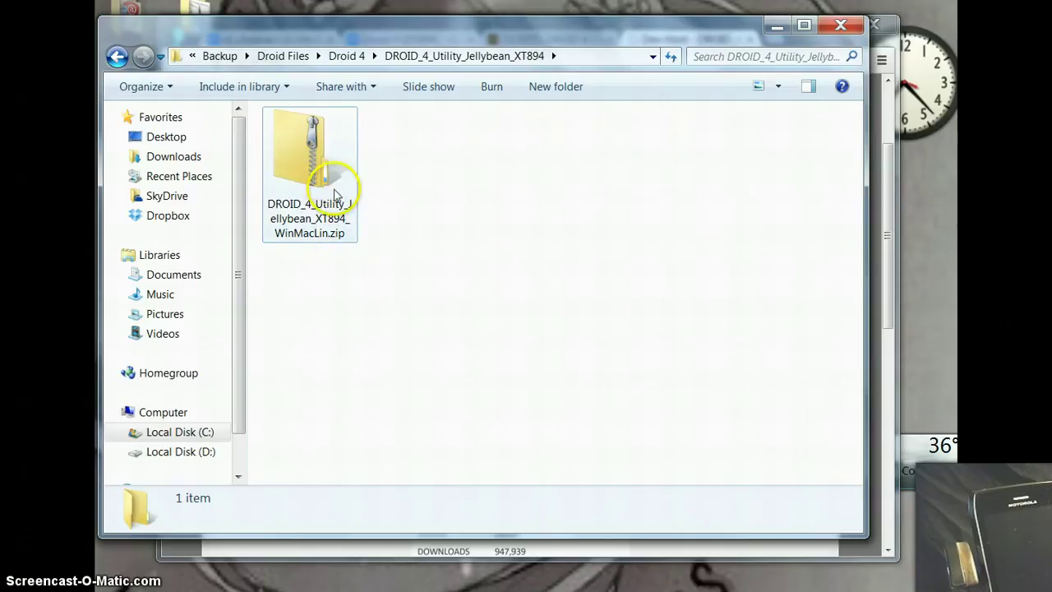
mouse_move(365, 138)
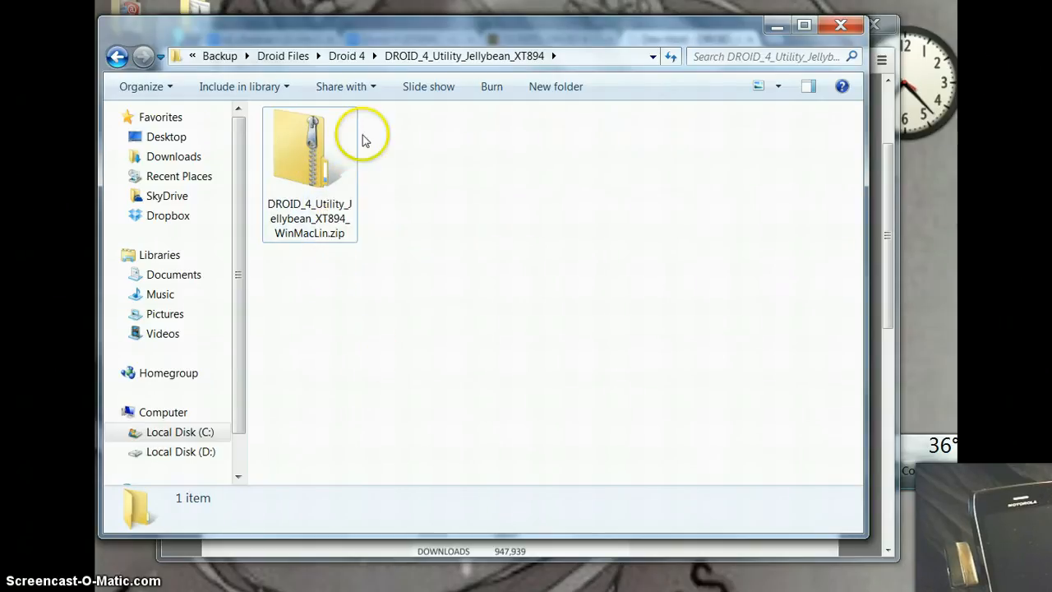
mouse_move(328, 188)
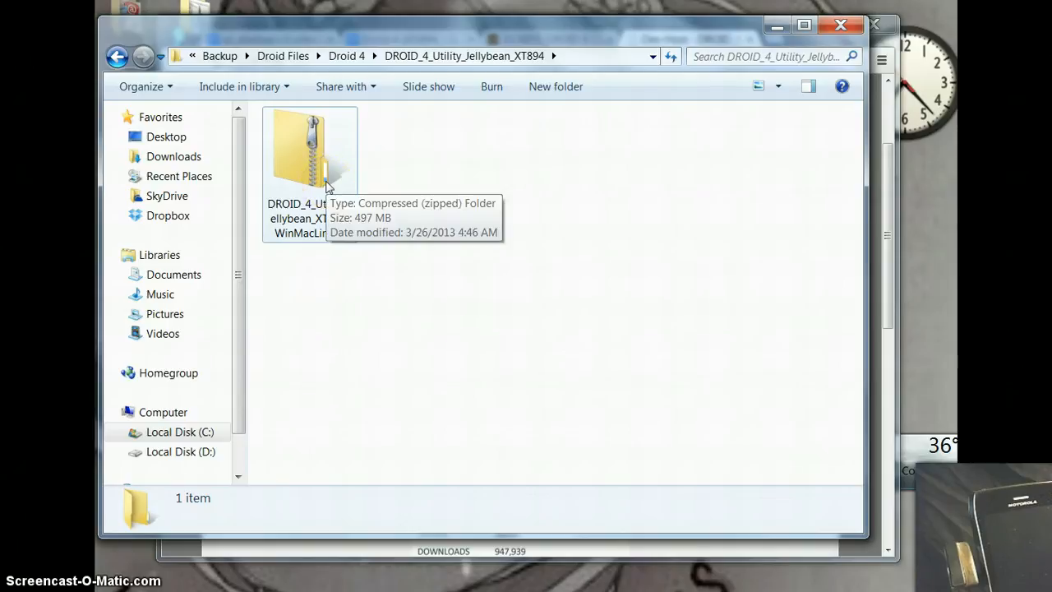
mouse_move(316, 179)
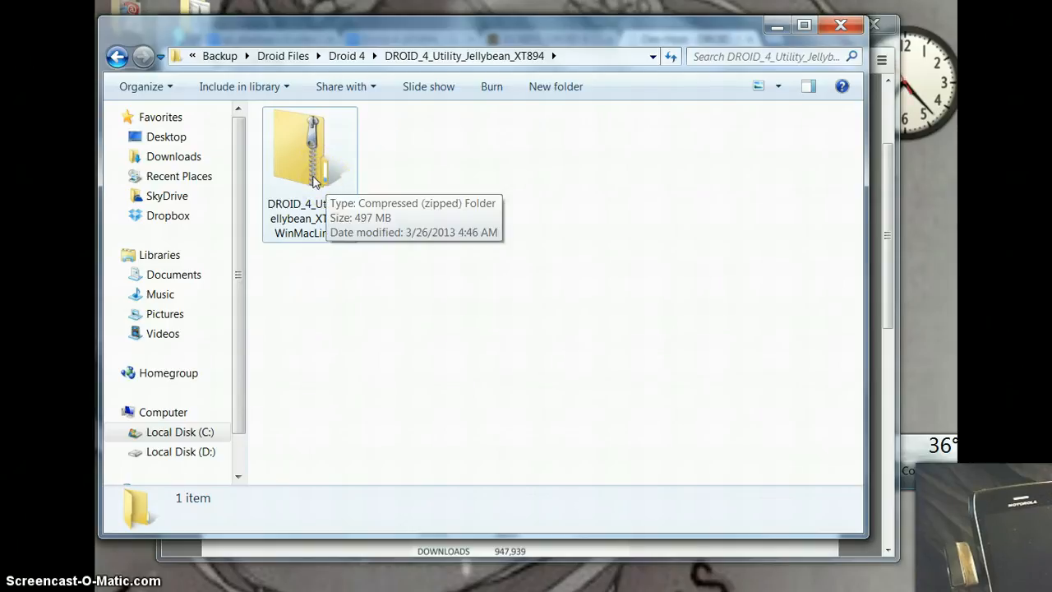
Open DROID_4_Utility_Jellybean_XT894_WinMacLin.zip from its context menu to list its contents
right_click(313, 178)
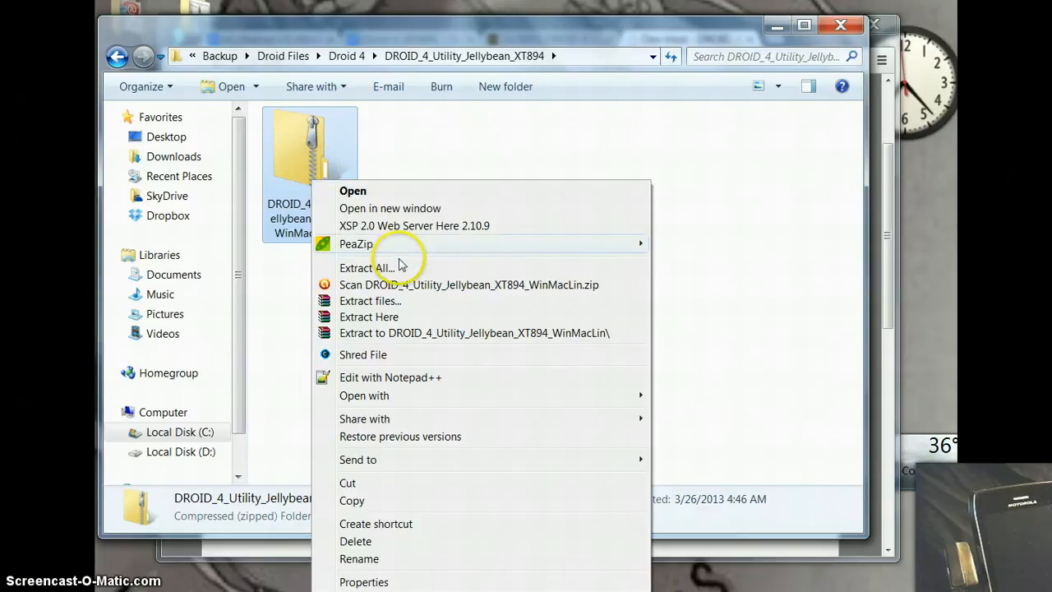
mouse_move(369, 284)
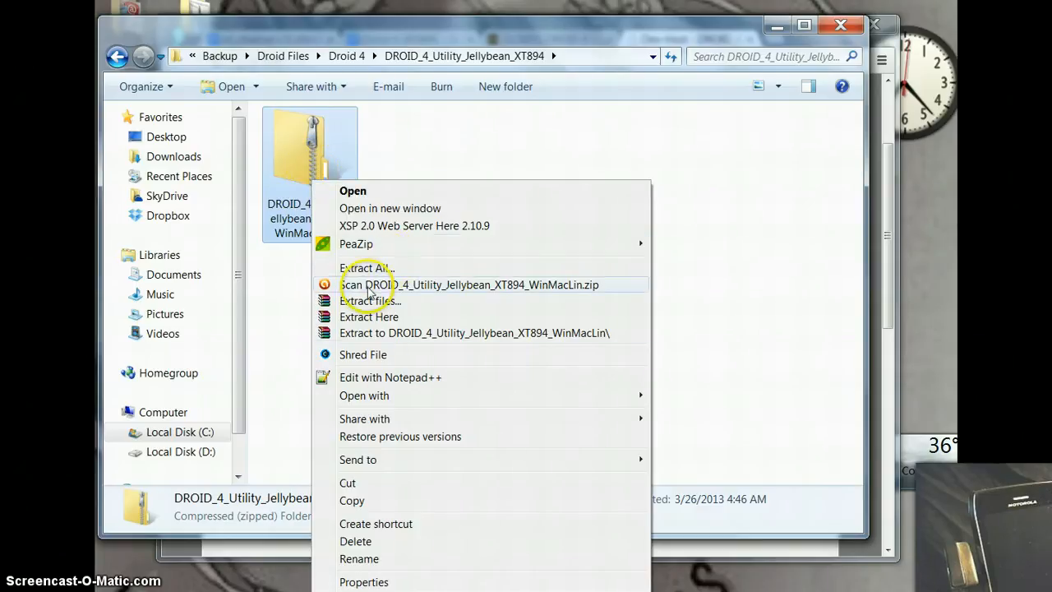
mouse_move(353, 181)
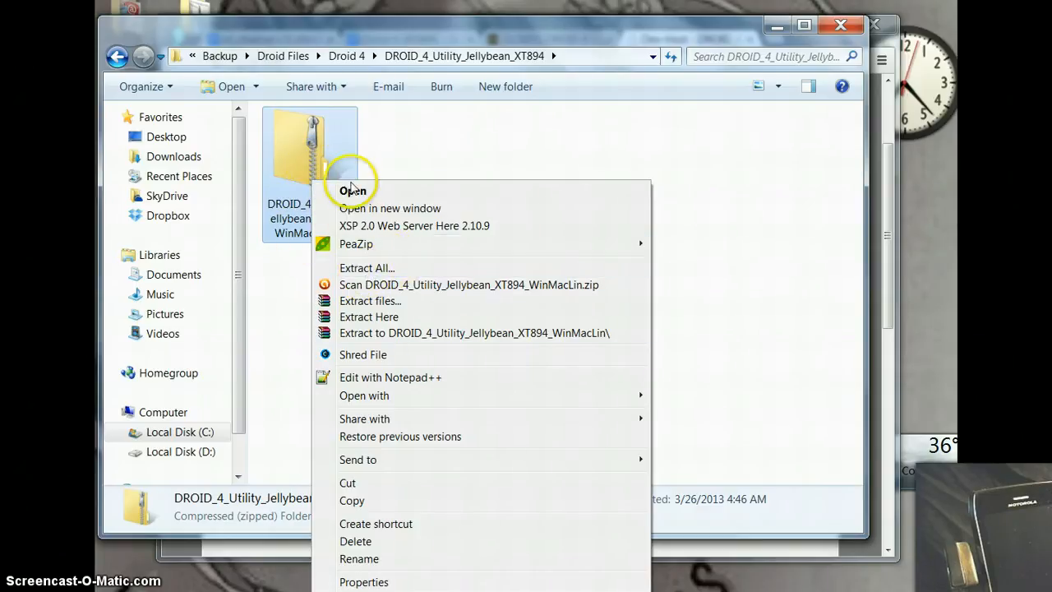
left_click(350, 191)
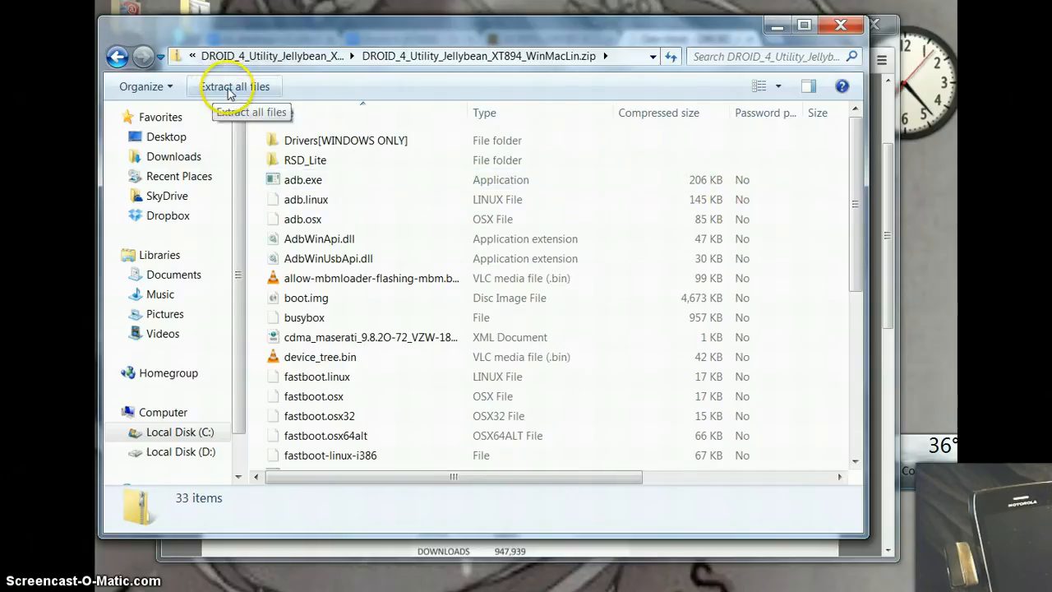
Extract all archive files to the default same-named destination folder
left_click(235, 86)
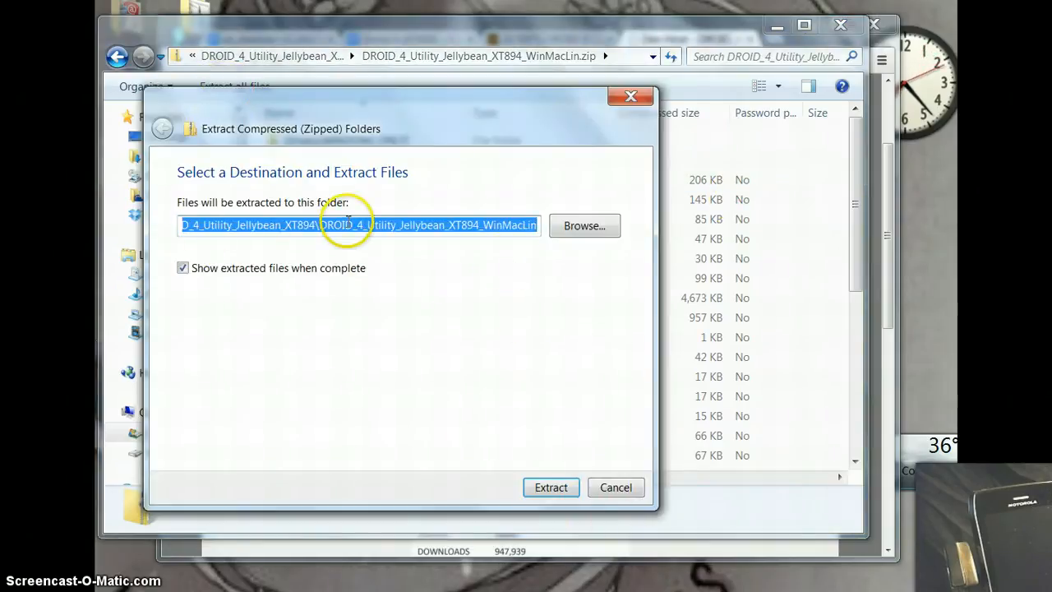
mouse_move(641, 470)
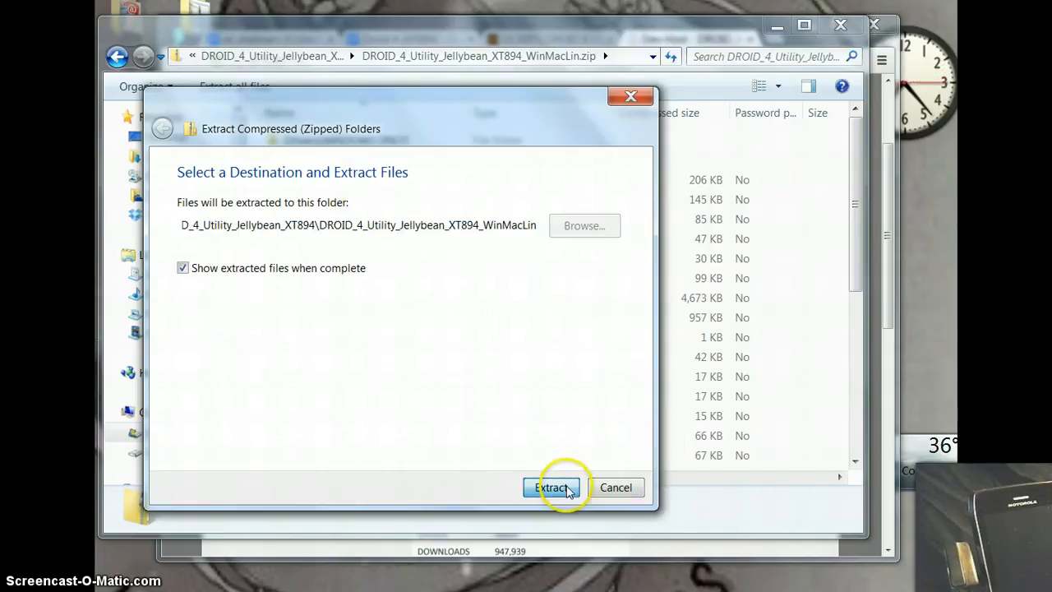
left_click(551, 487)
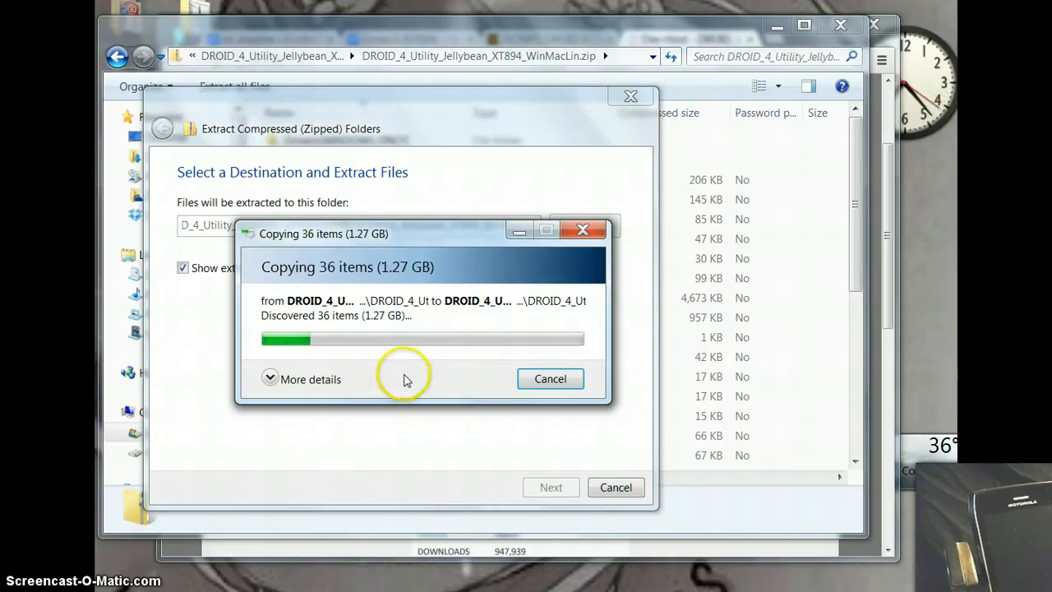
mouse_move(450, 376)
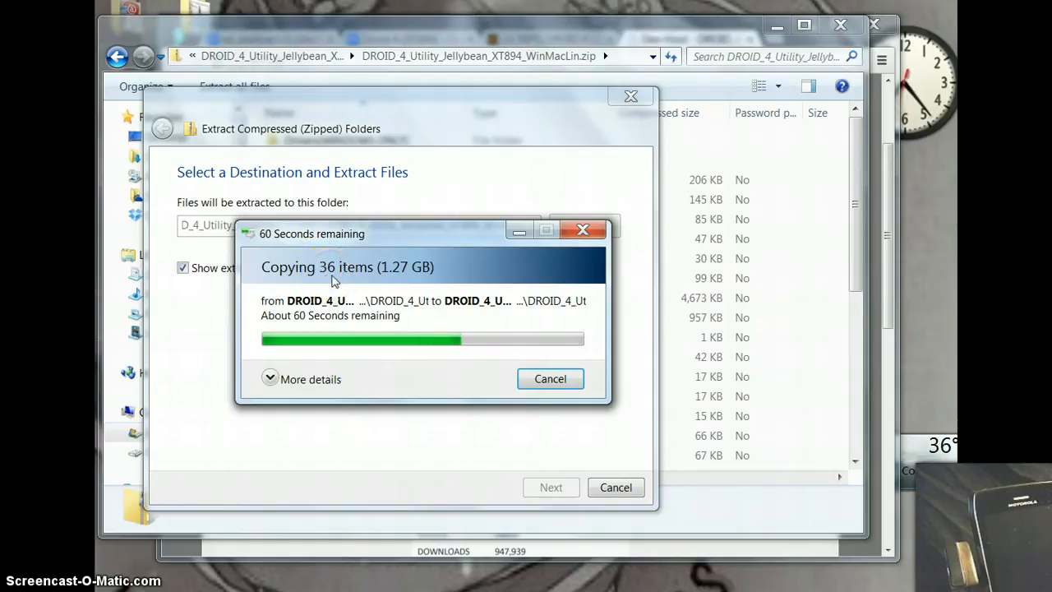
mouse_move(371, 286)
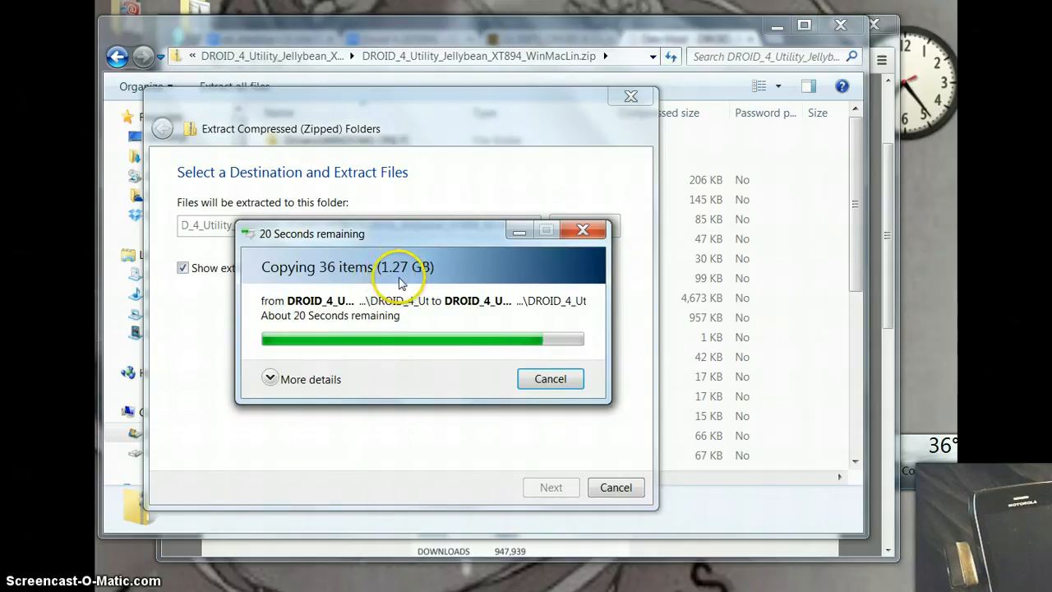
mouse_move(421, 283)
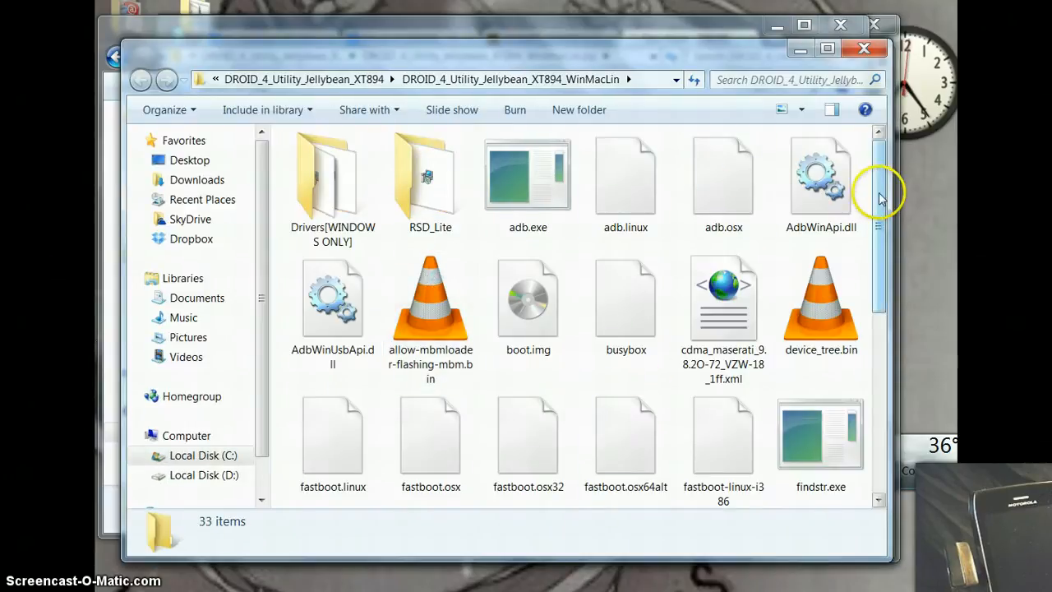
Run WindowsUtility.bat from the extracted folder
scroll("down", 3)
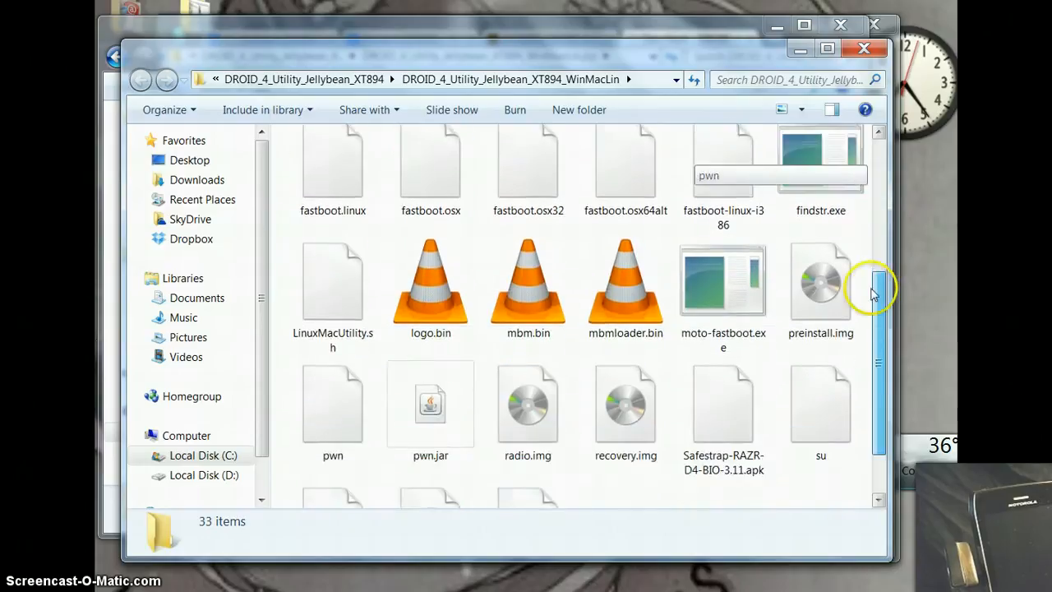
scroll("down", 3)
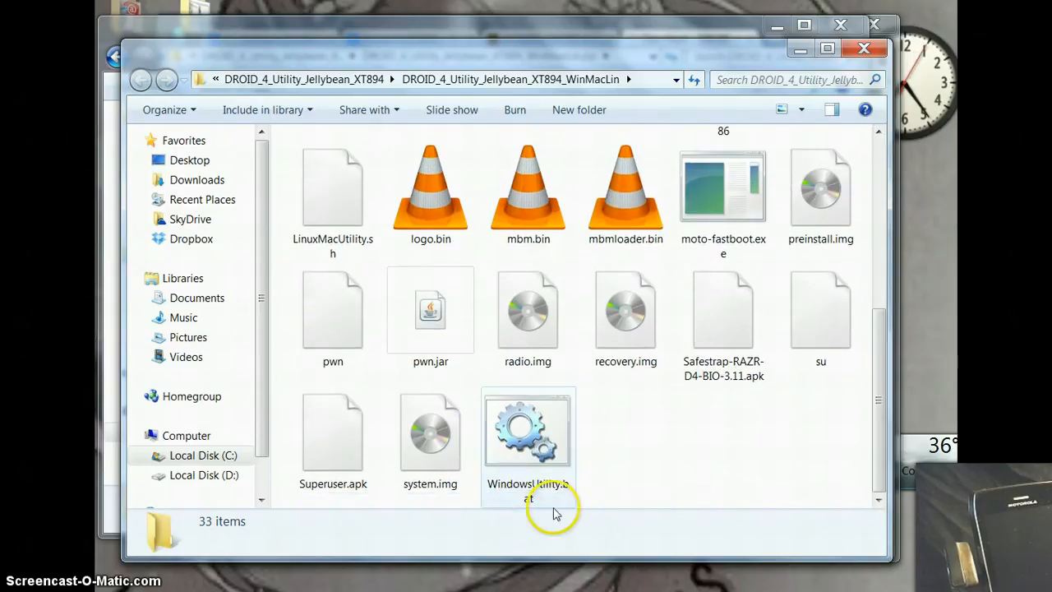
double_click(528, 428)
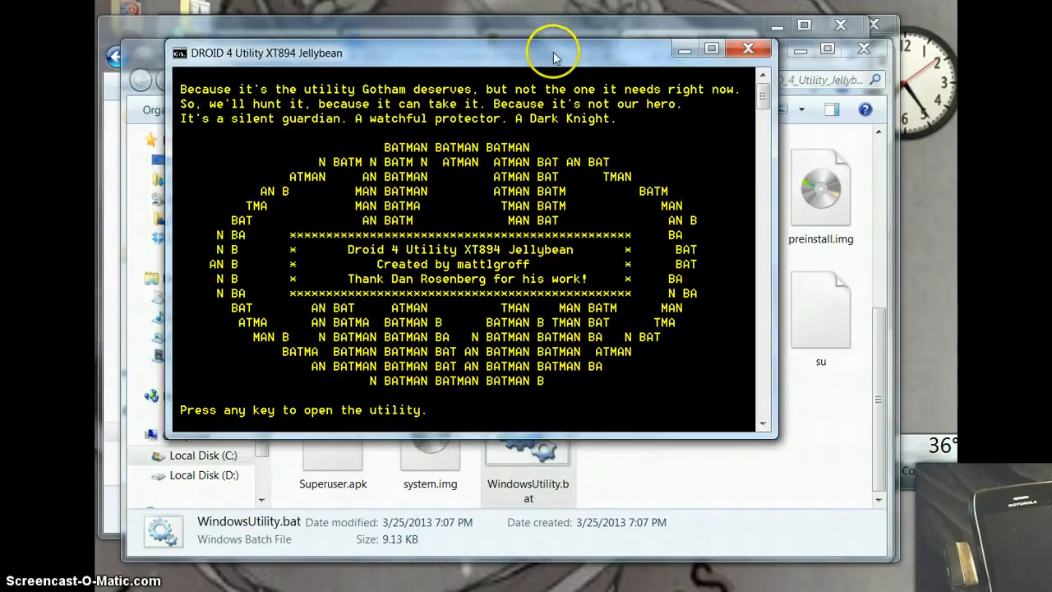
mouse_move(387, 234)
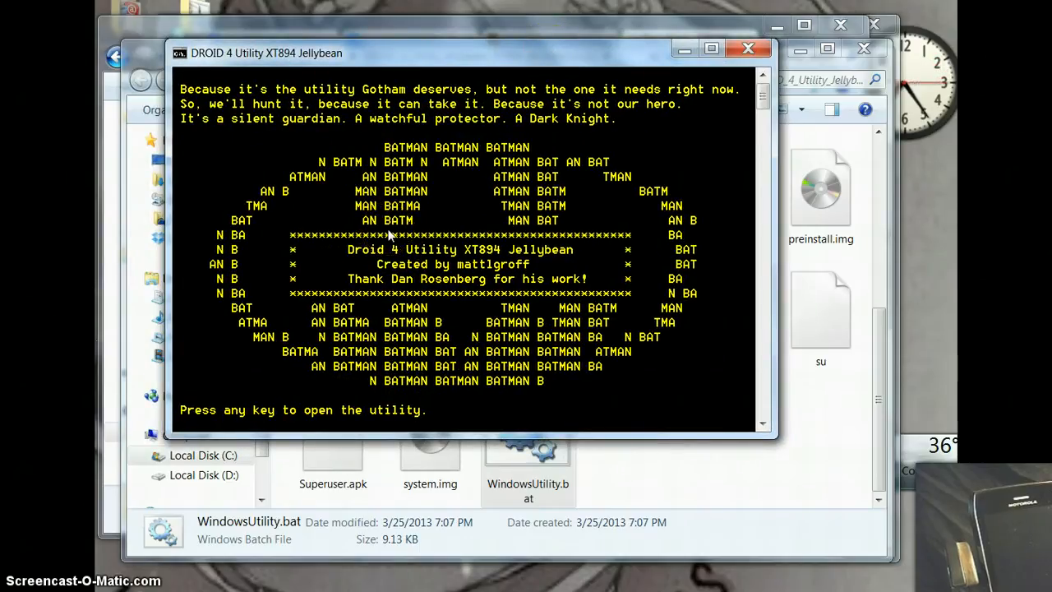
Dismiss the splash banner so the utility's main menu of flashing options appears
key("enter")
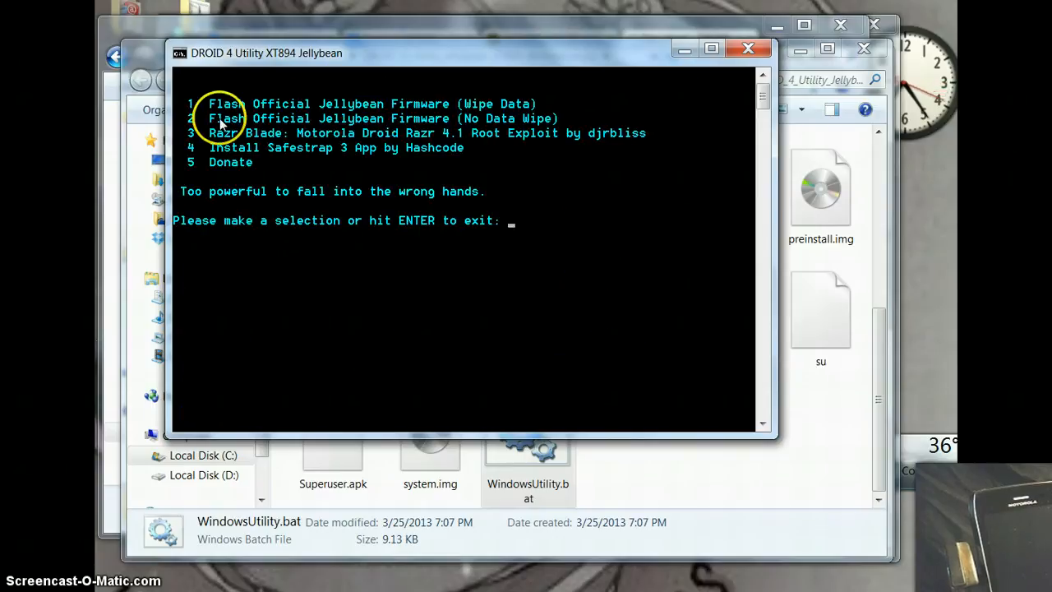
mouse_move(402, 112)
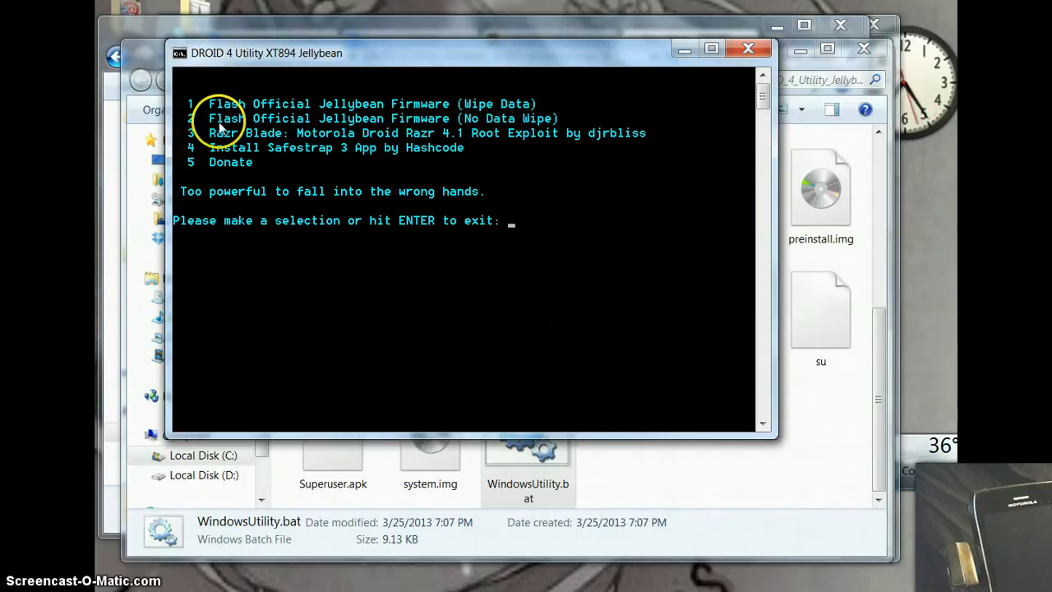
mouse_move(510, 134)
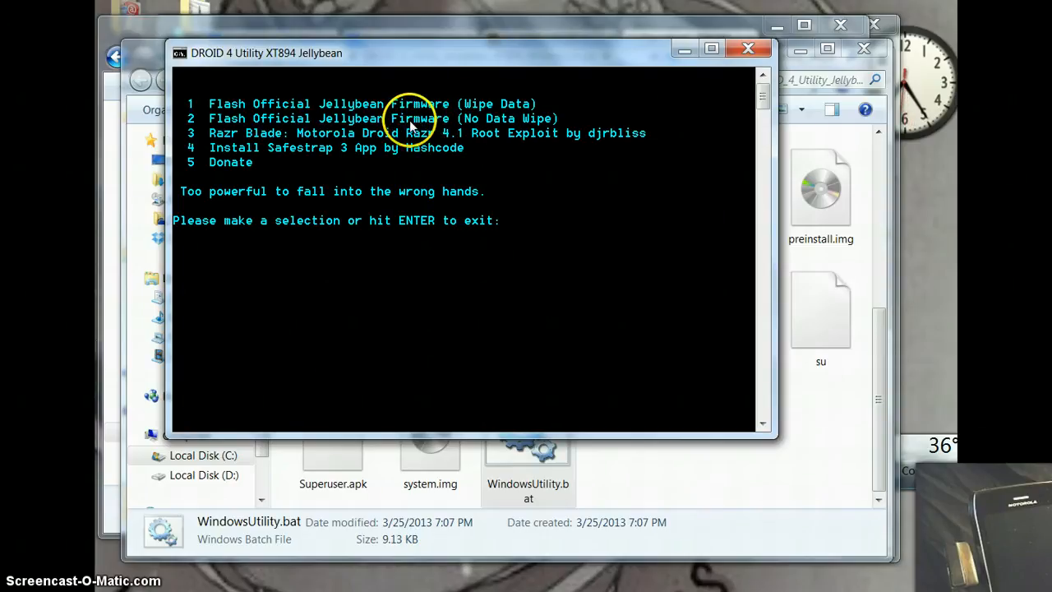
mouse_move(495, 130)
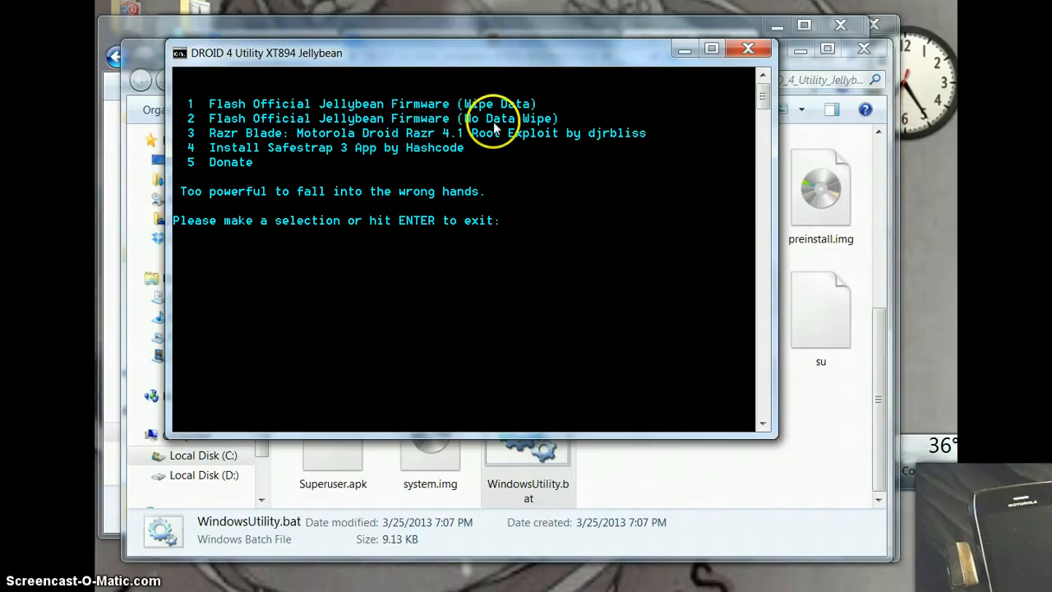
mouse_move(370, 118)
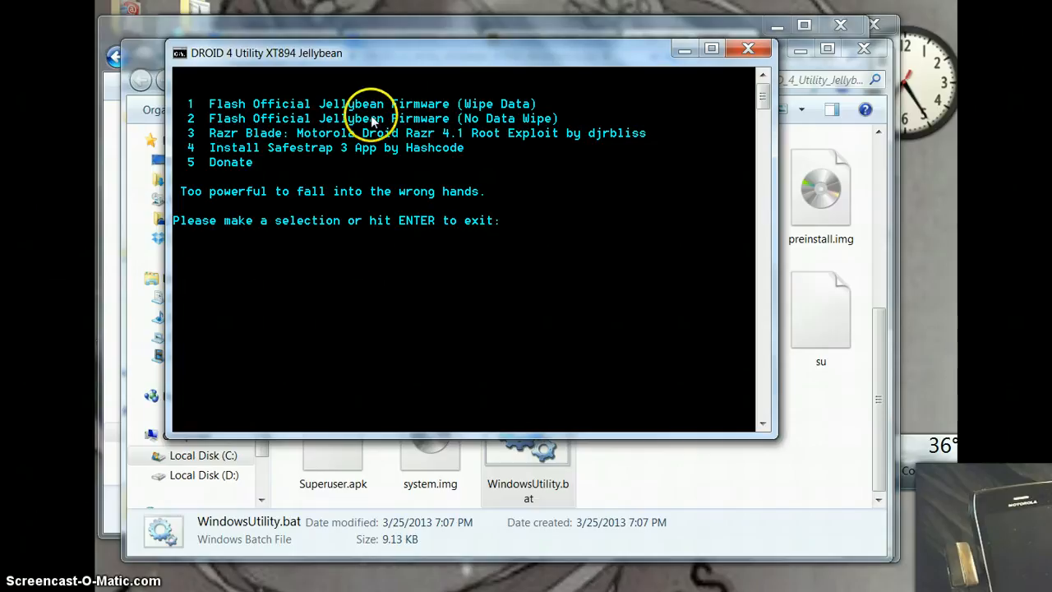
mouse_move(490, 151)
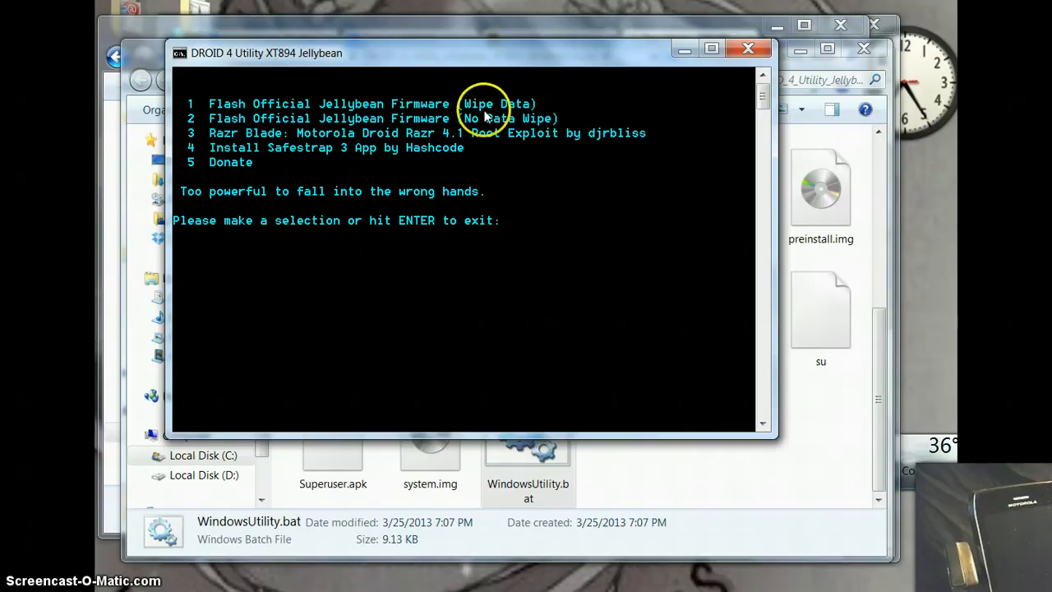
mouse_move(263, 179)
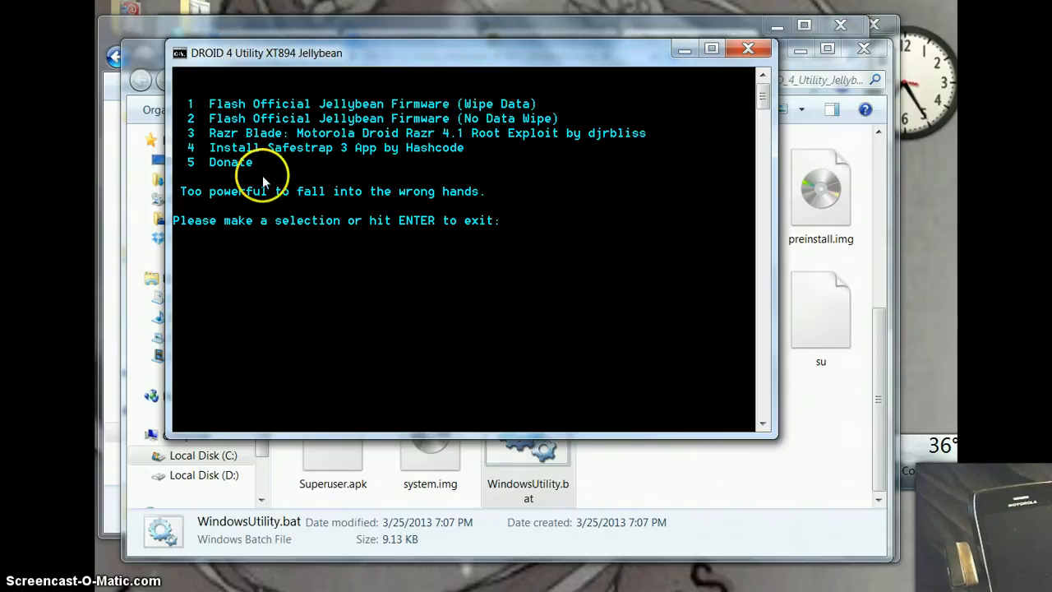
mouse_move(240, 359)
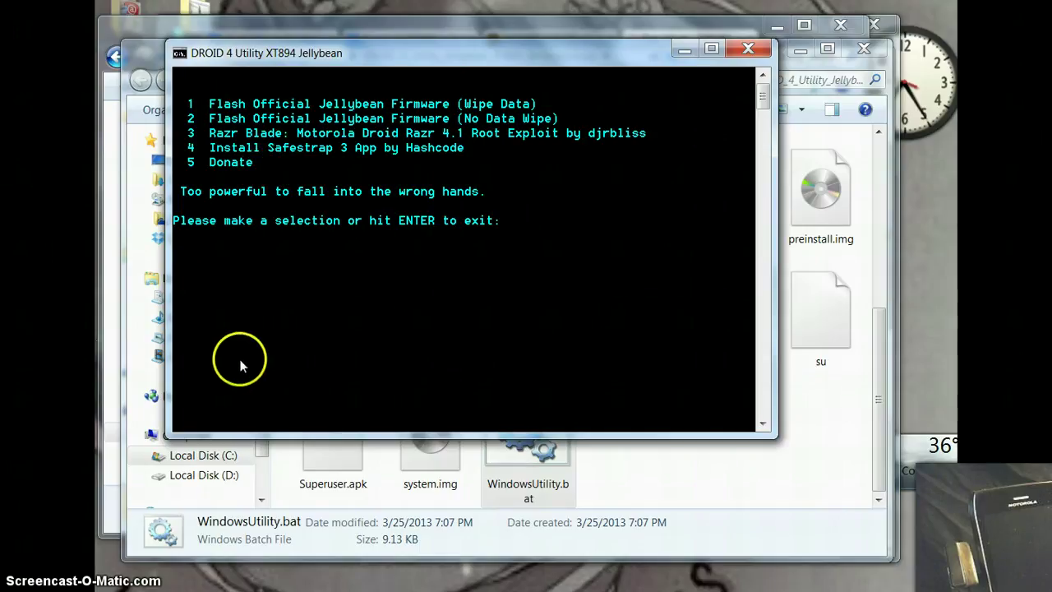
mouse_move(444, 354)
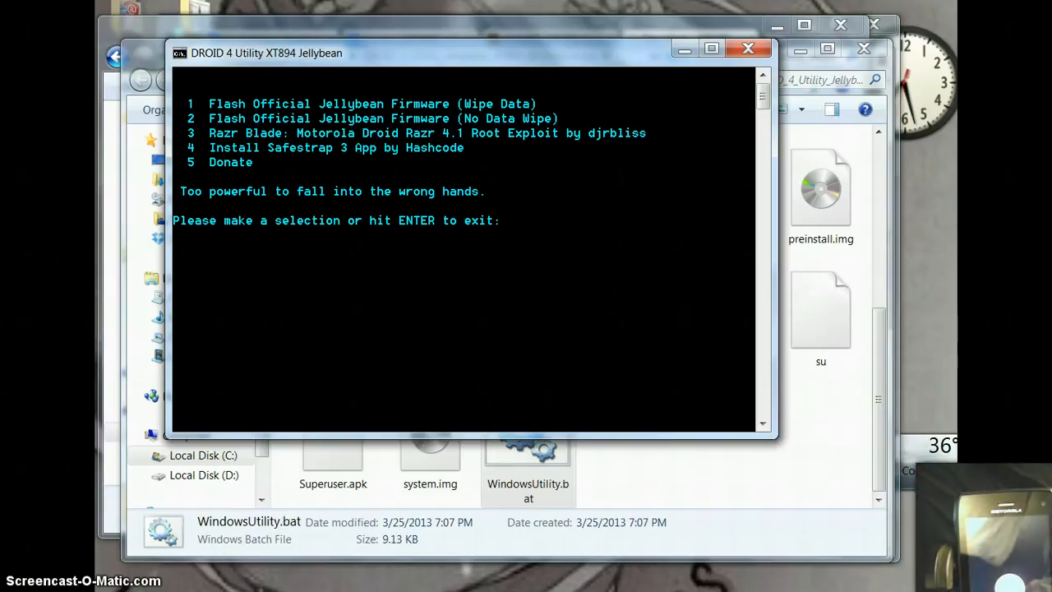
mouse_move(303, 429)
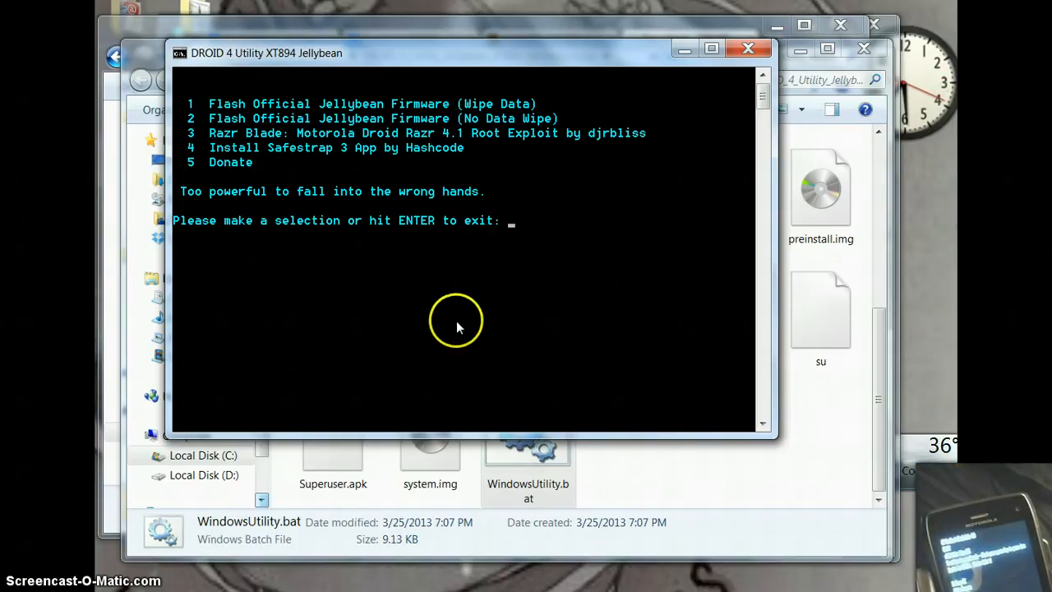
mouse_move(497, 316)
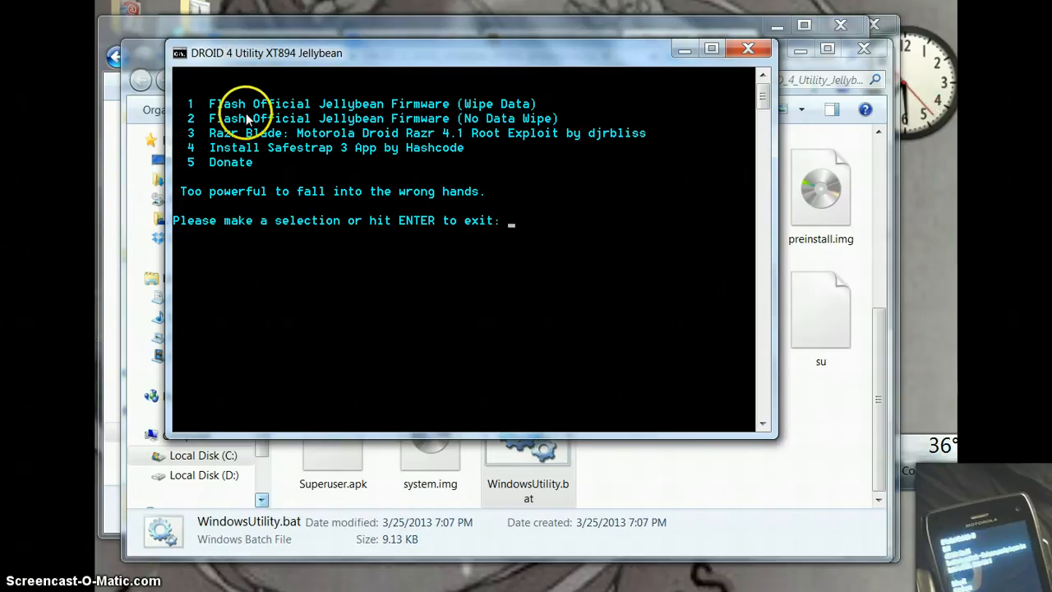
Enter option 1, Flash Official Jellybean Firmware (Wipe Data), reaching the wipe warning
type("1")
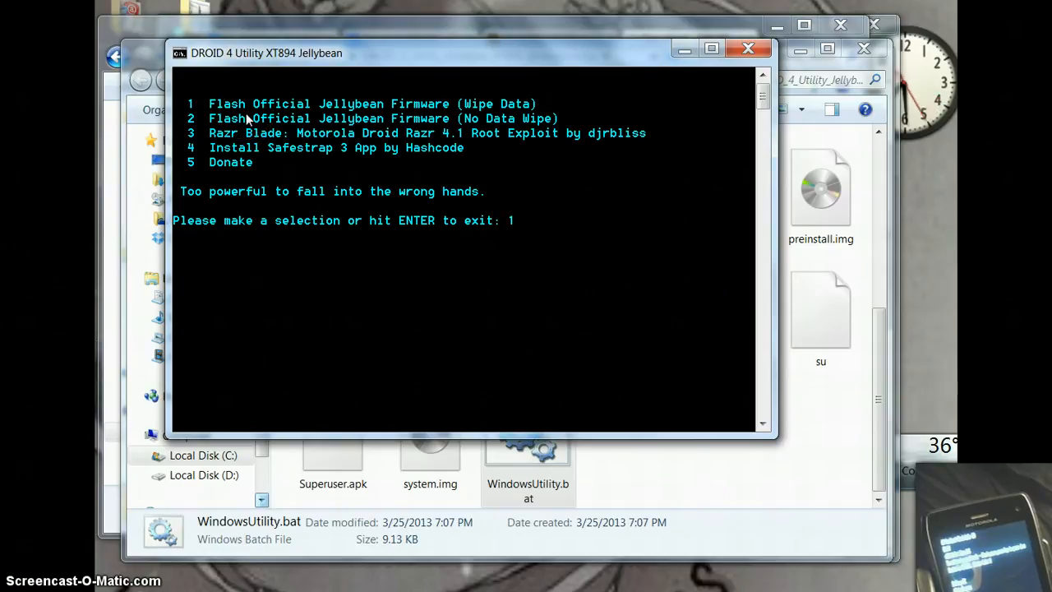
key("enter")
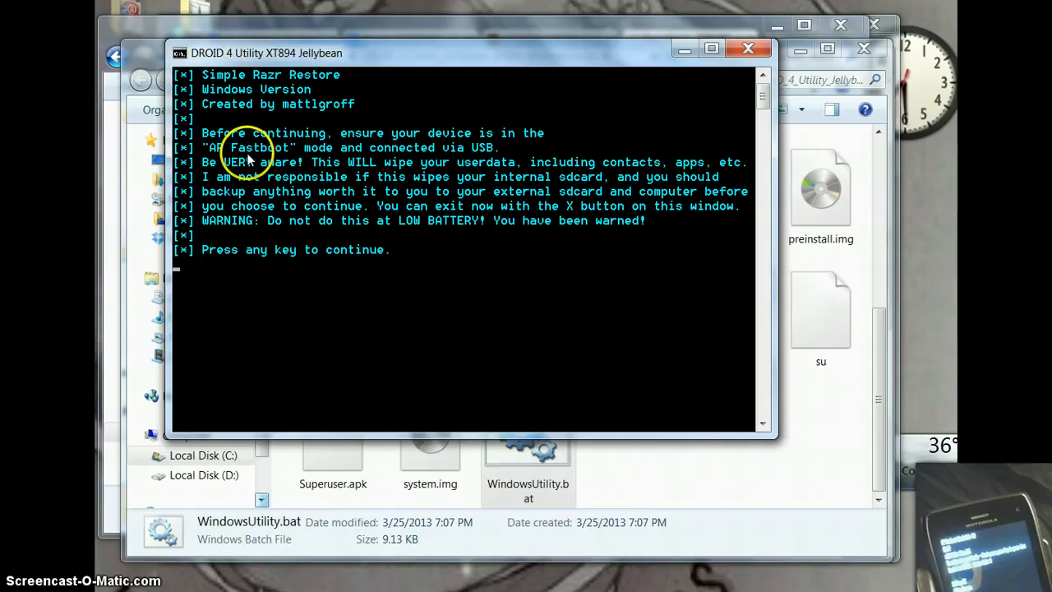
mouse_move(520, 351)
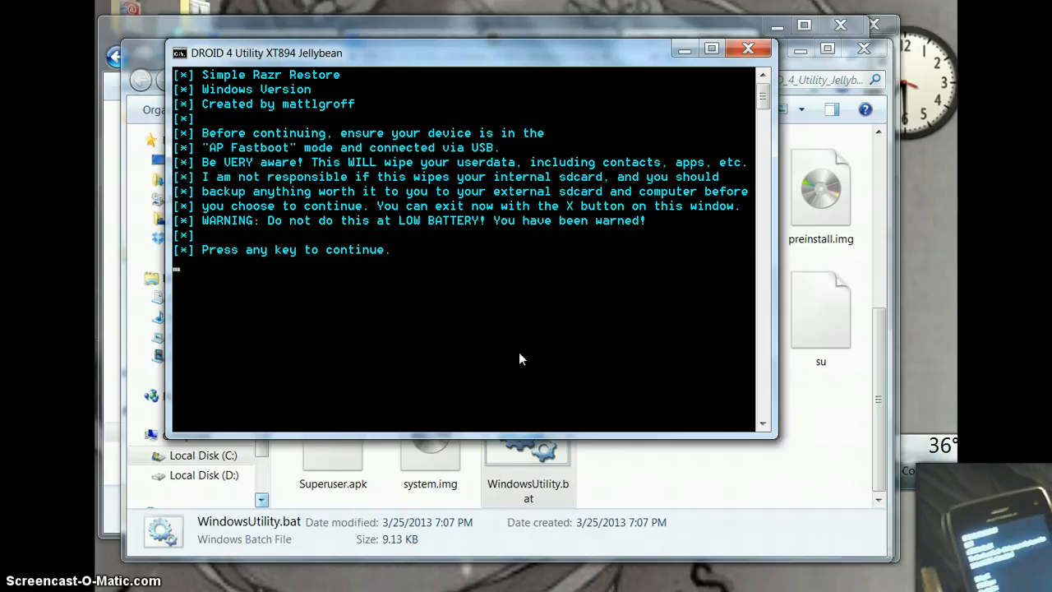
mouse_move(403, 211)
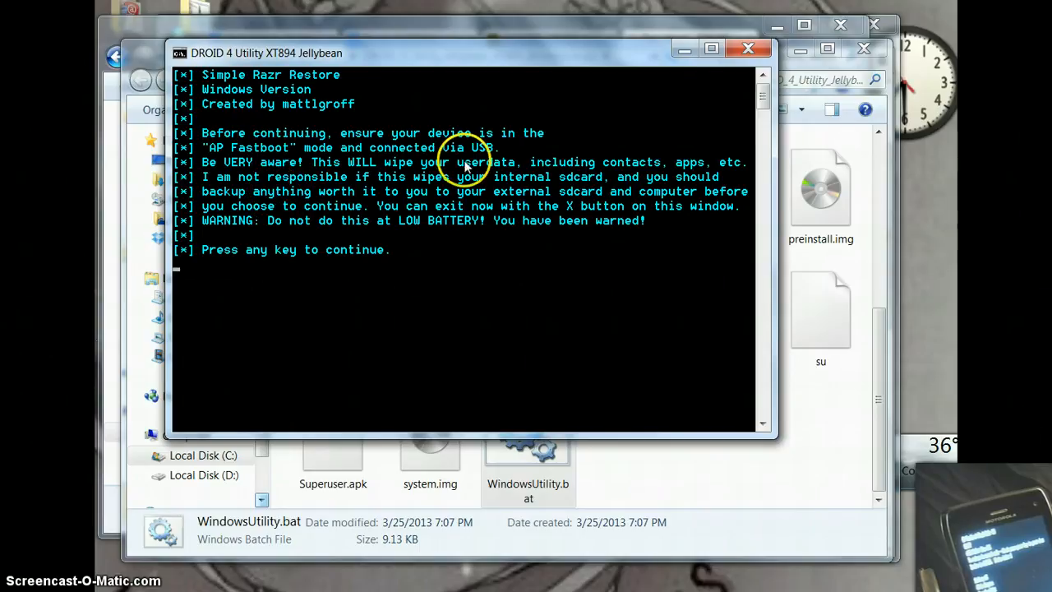
mouse_move(609, 188)
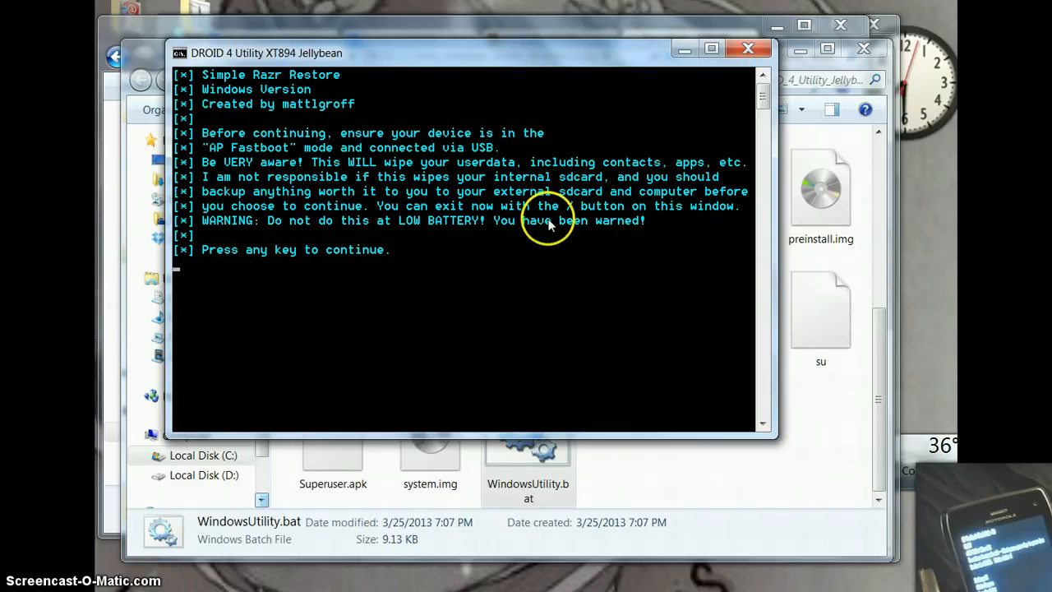
mouse_move(520, 246)
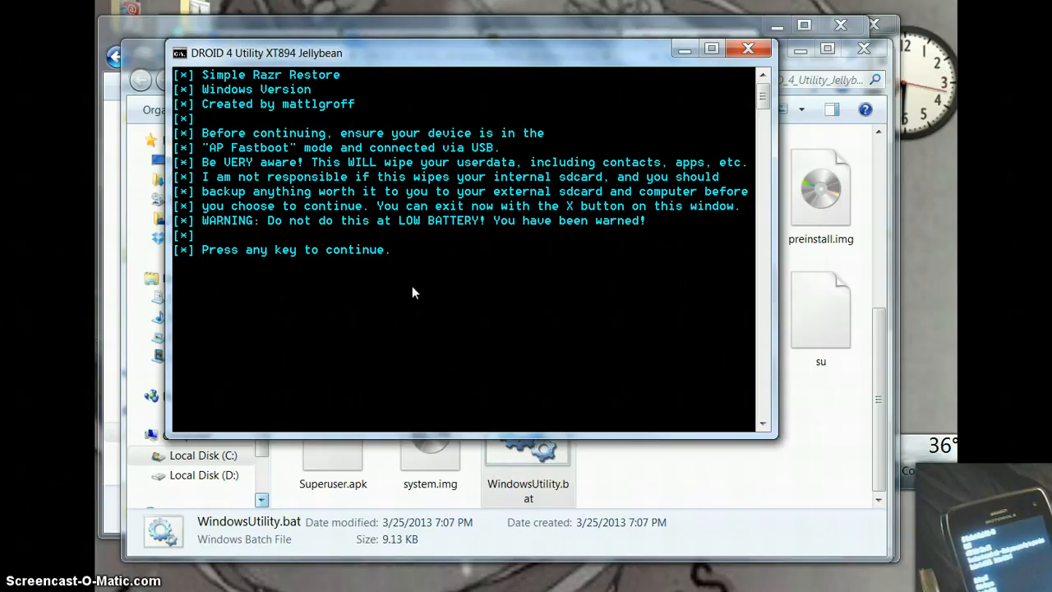
Accept the wipe warning and let the firmware flash run to the reboot message
key("enter")
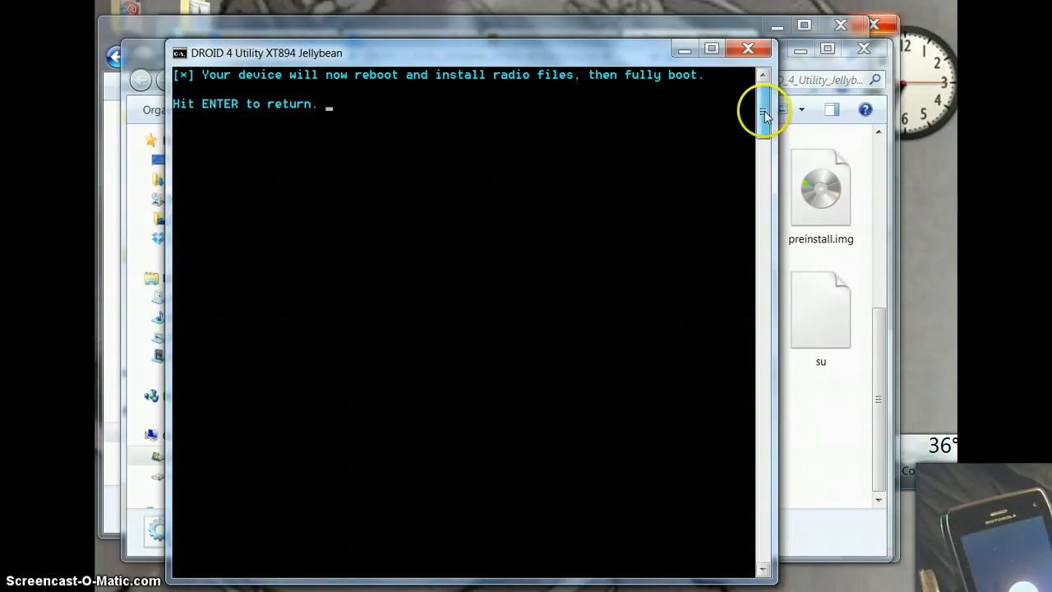
mouse_move(430, 229)
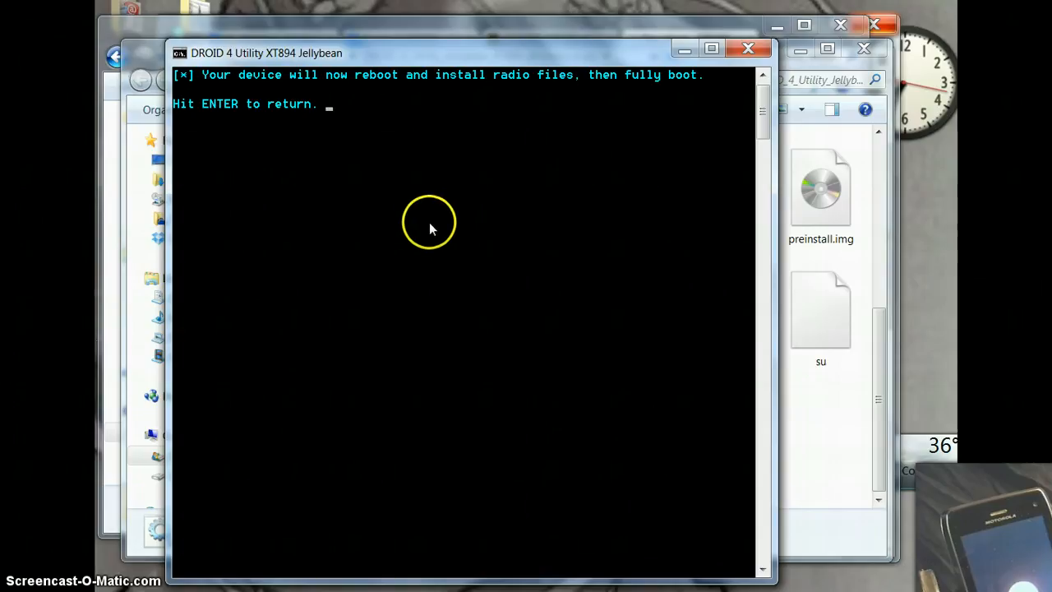
mouse_move(414, 212)
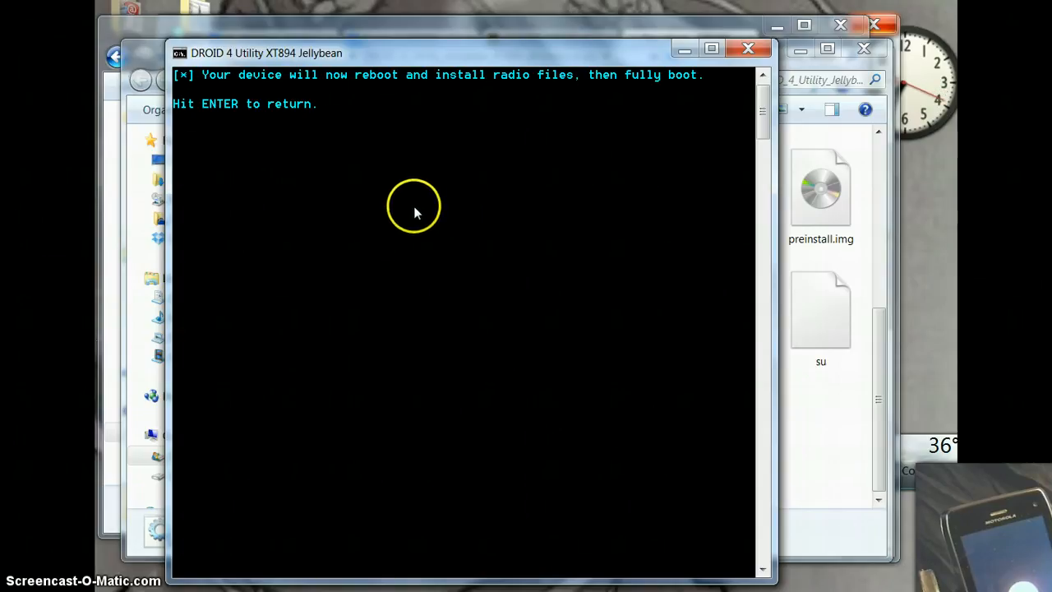
mouse_move(480, 169)
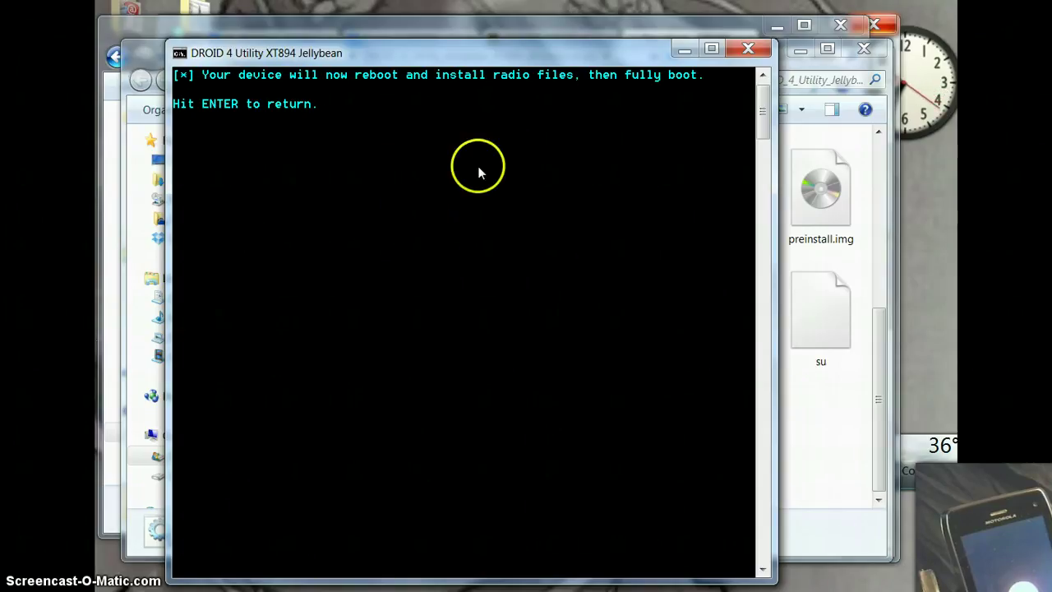
mouse_move(508, 122)
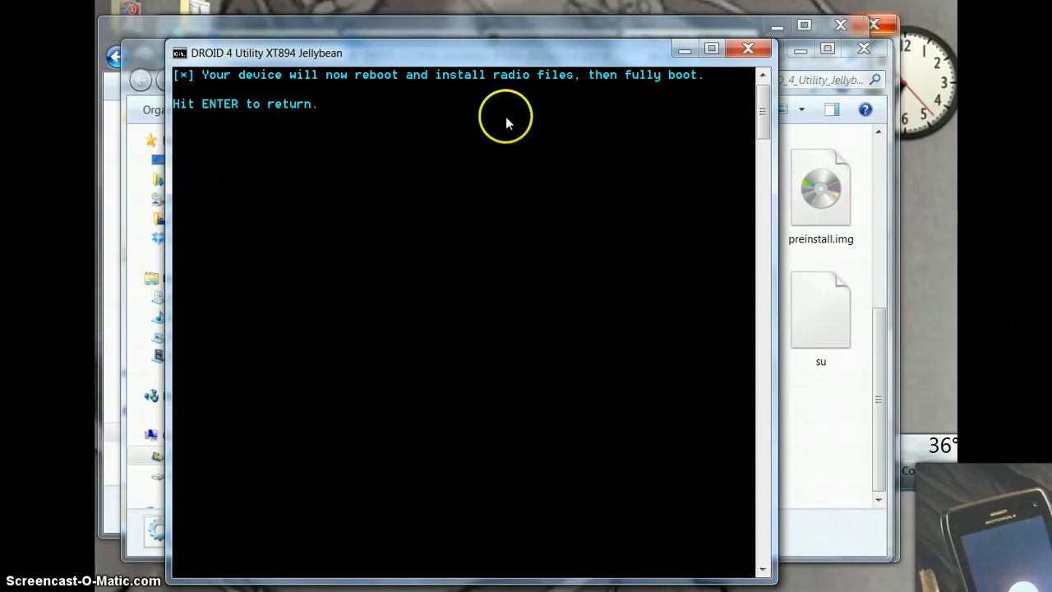
mouse_move(500, 112)
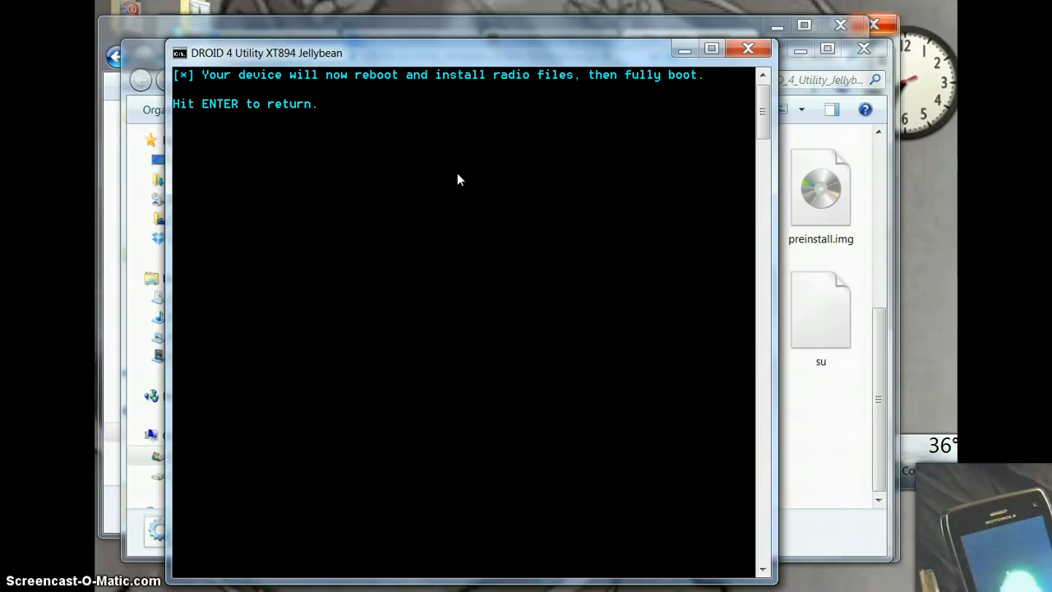
Return from the finished flash to the utility's splash screen
key("enter")
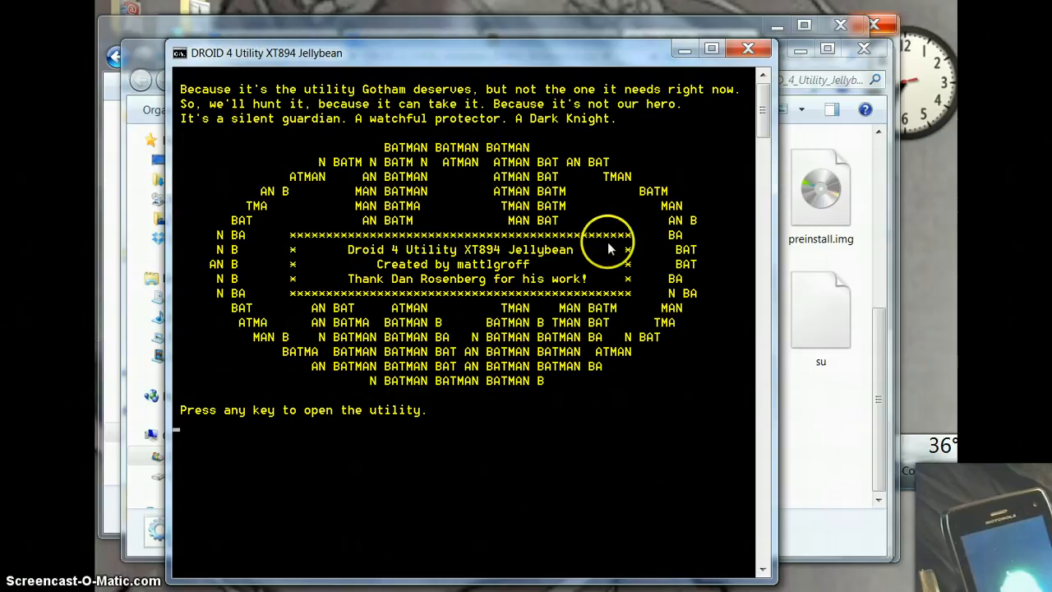
mouse_move(539, 337)
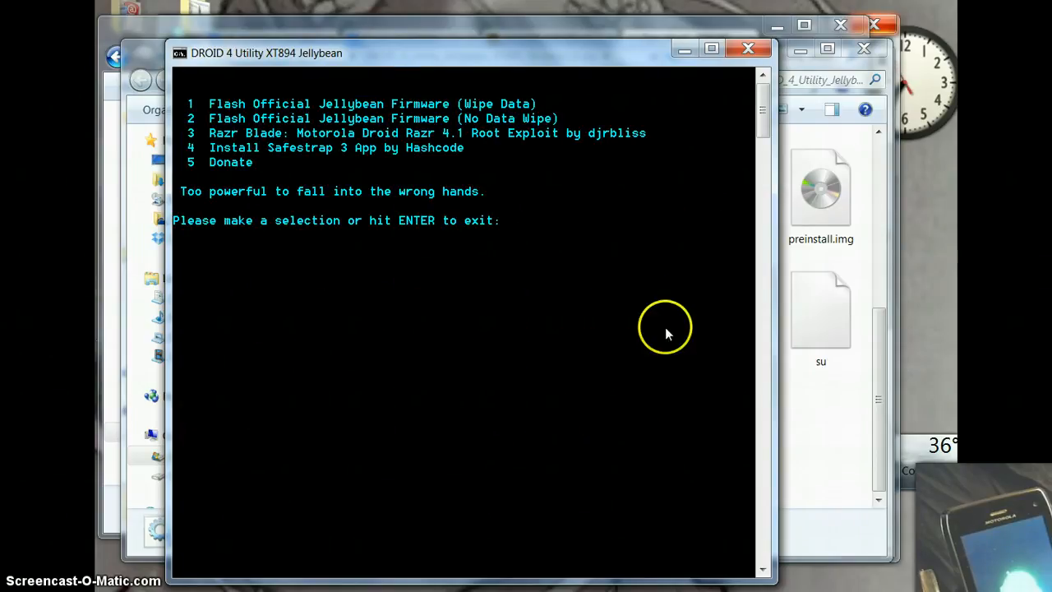
mouse_move(592, 357)
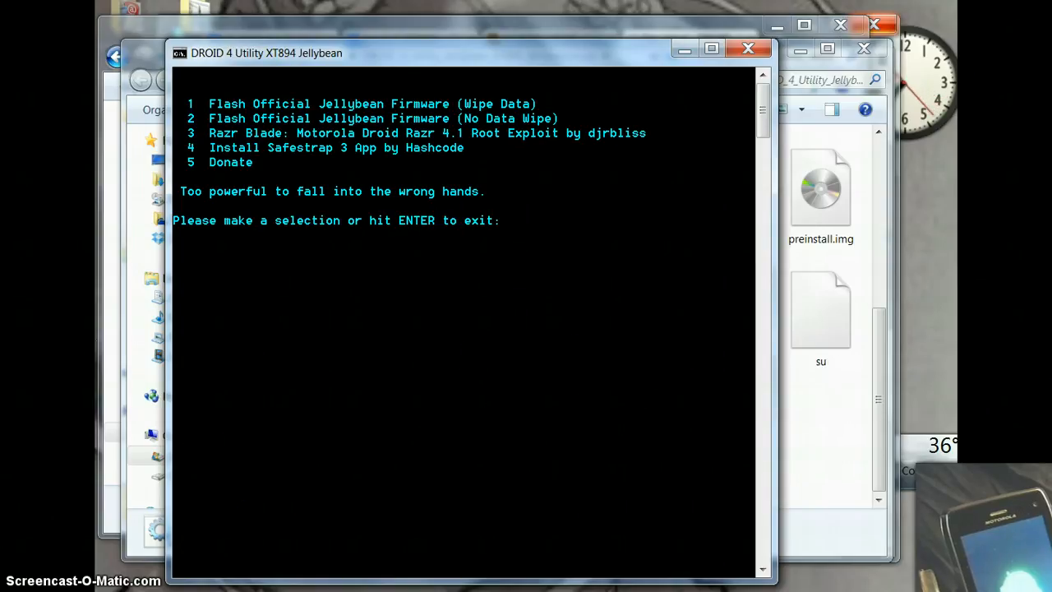
mouse_move(378, 506)
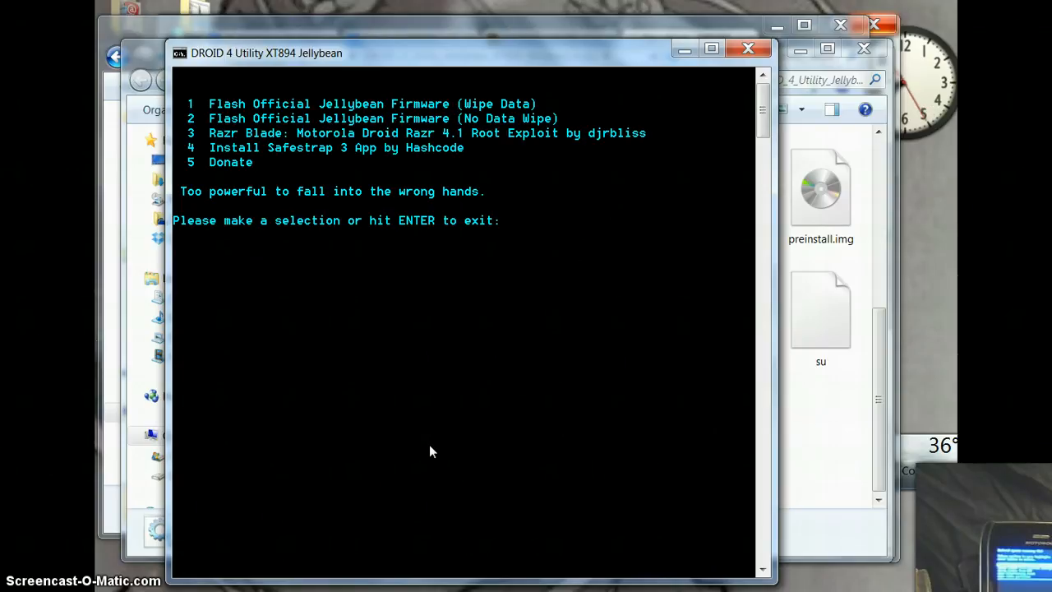
mouse_move(324, 493)
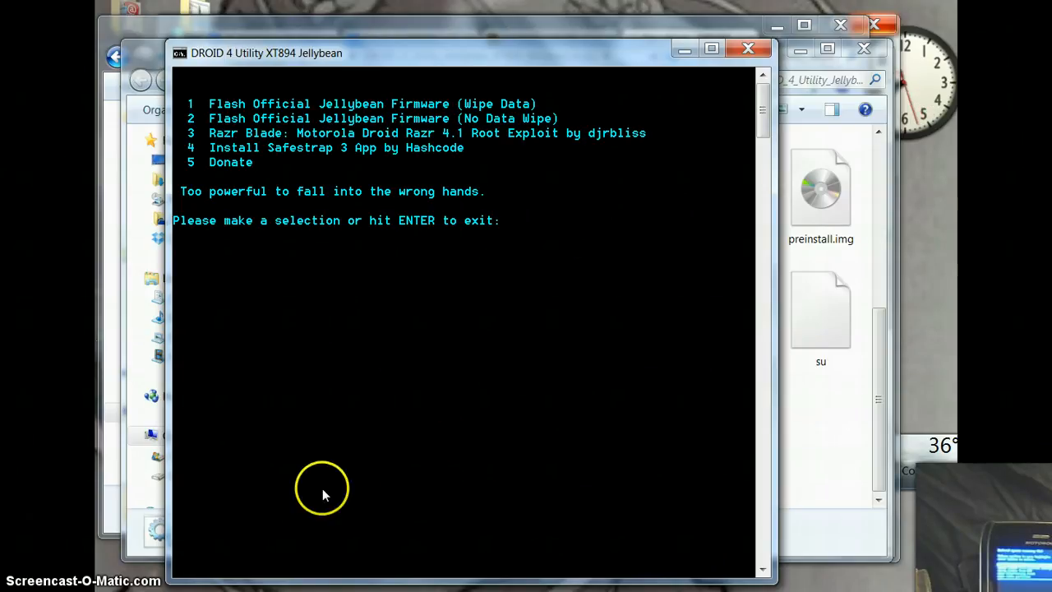
mouse_move(444, 375)
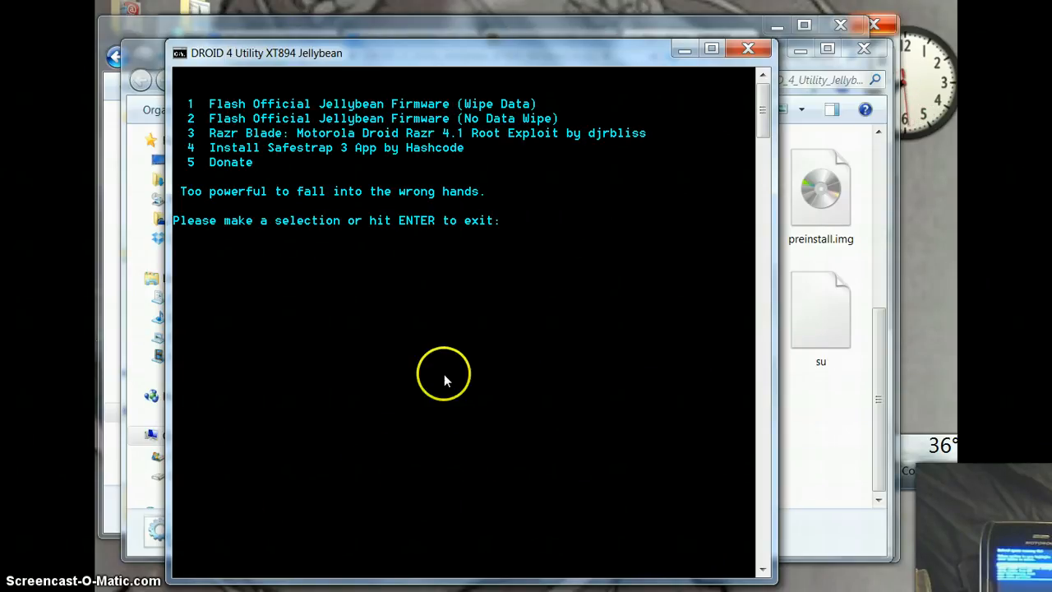